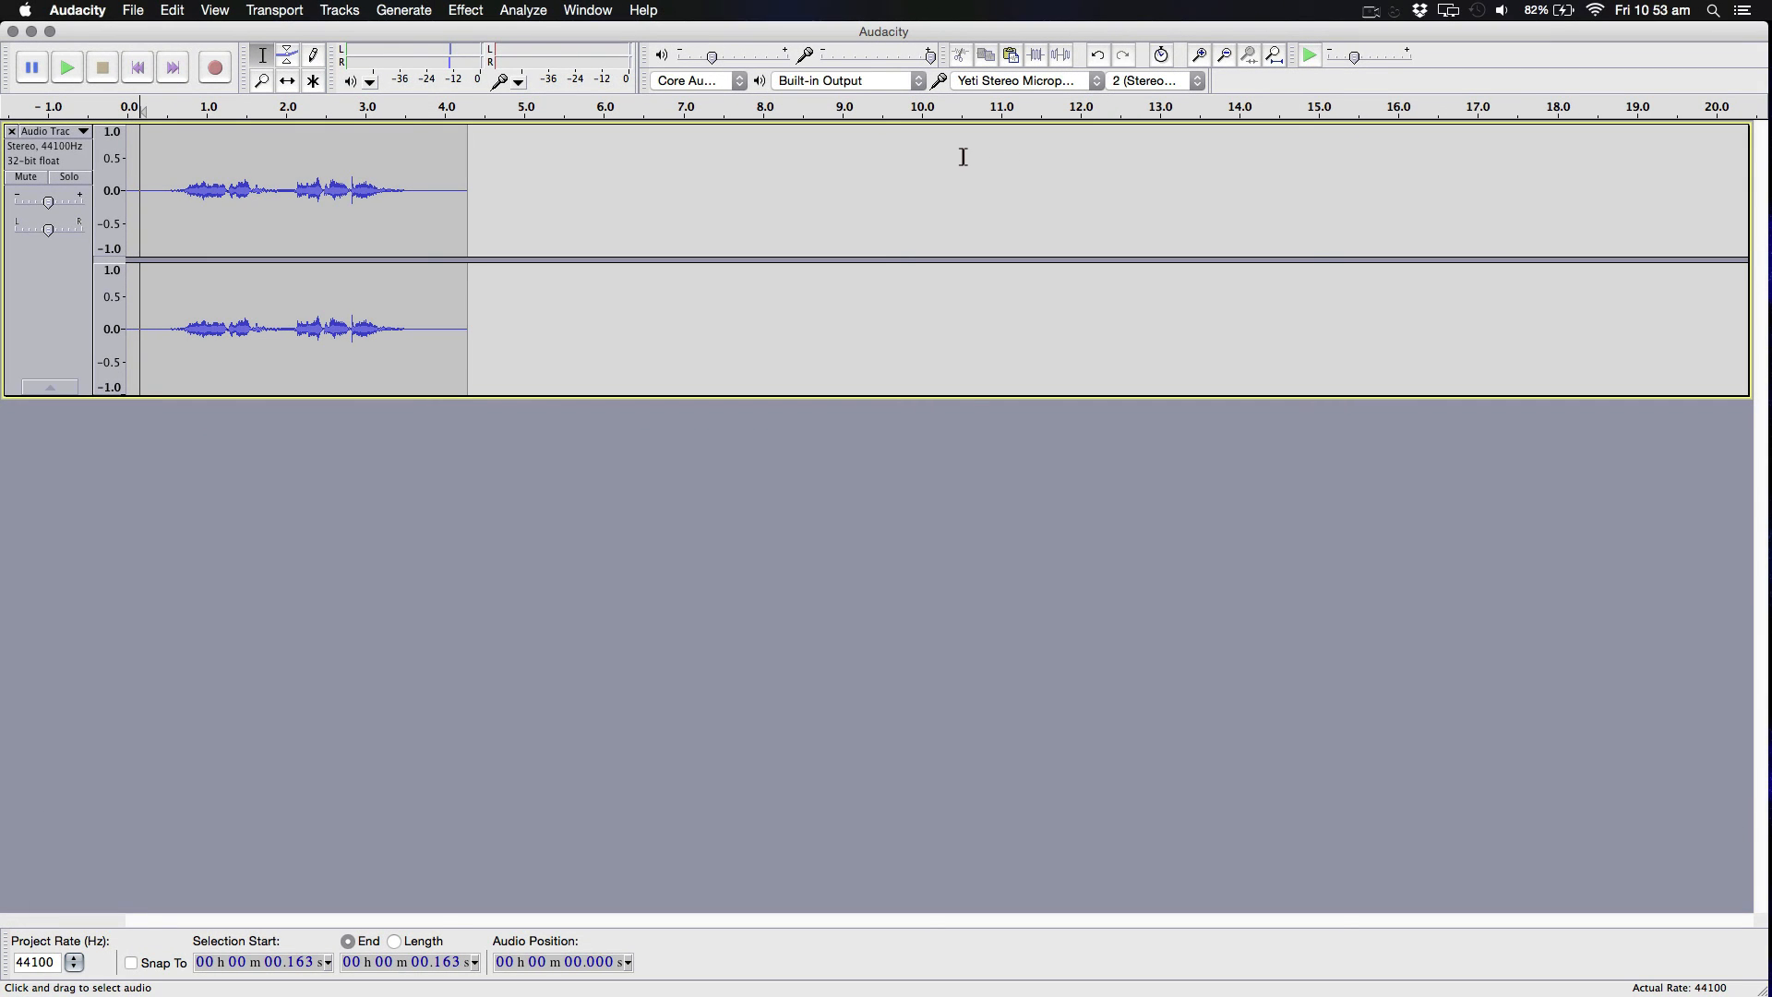
pyautogui.moveTo(348, 210)
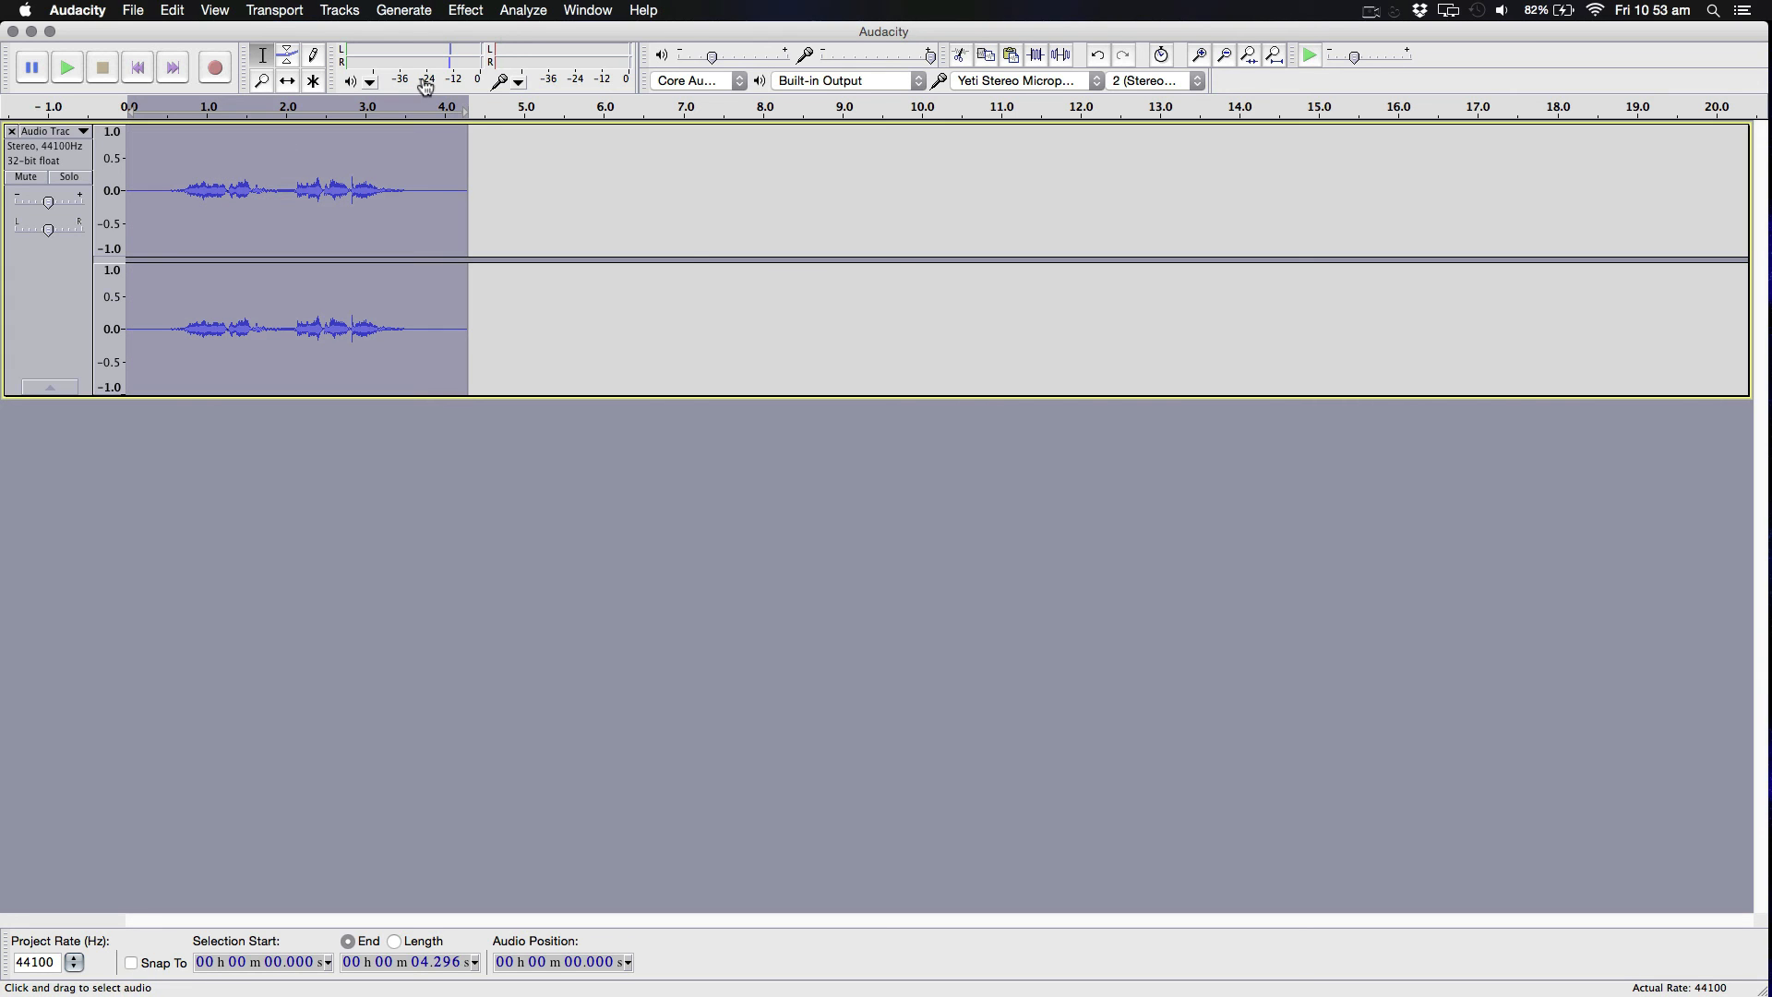
# Step: Pitch the voice clip down 14 percent (G#/Ab to F) without changing tempo
pyautogui.click(465, 11)
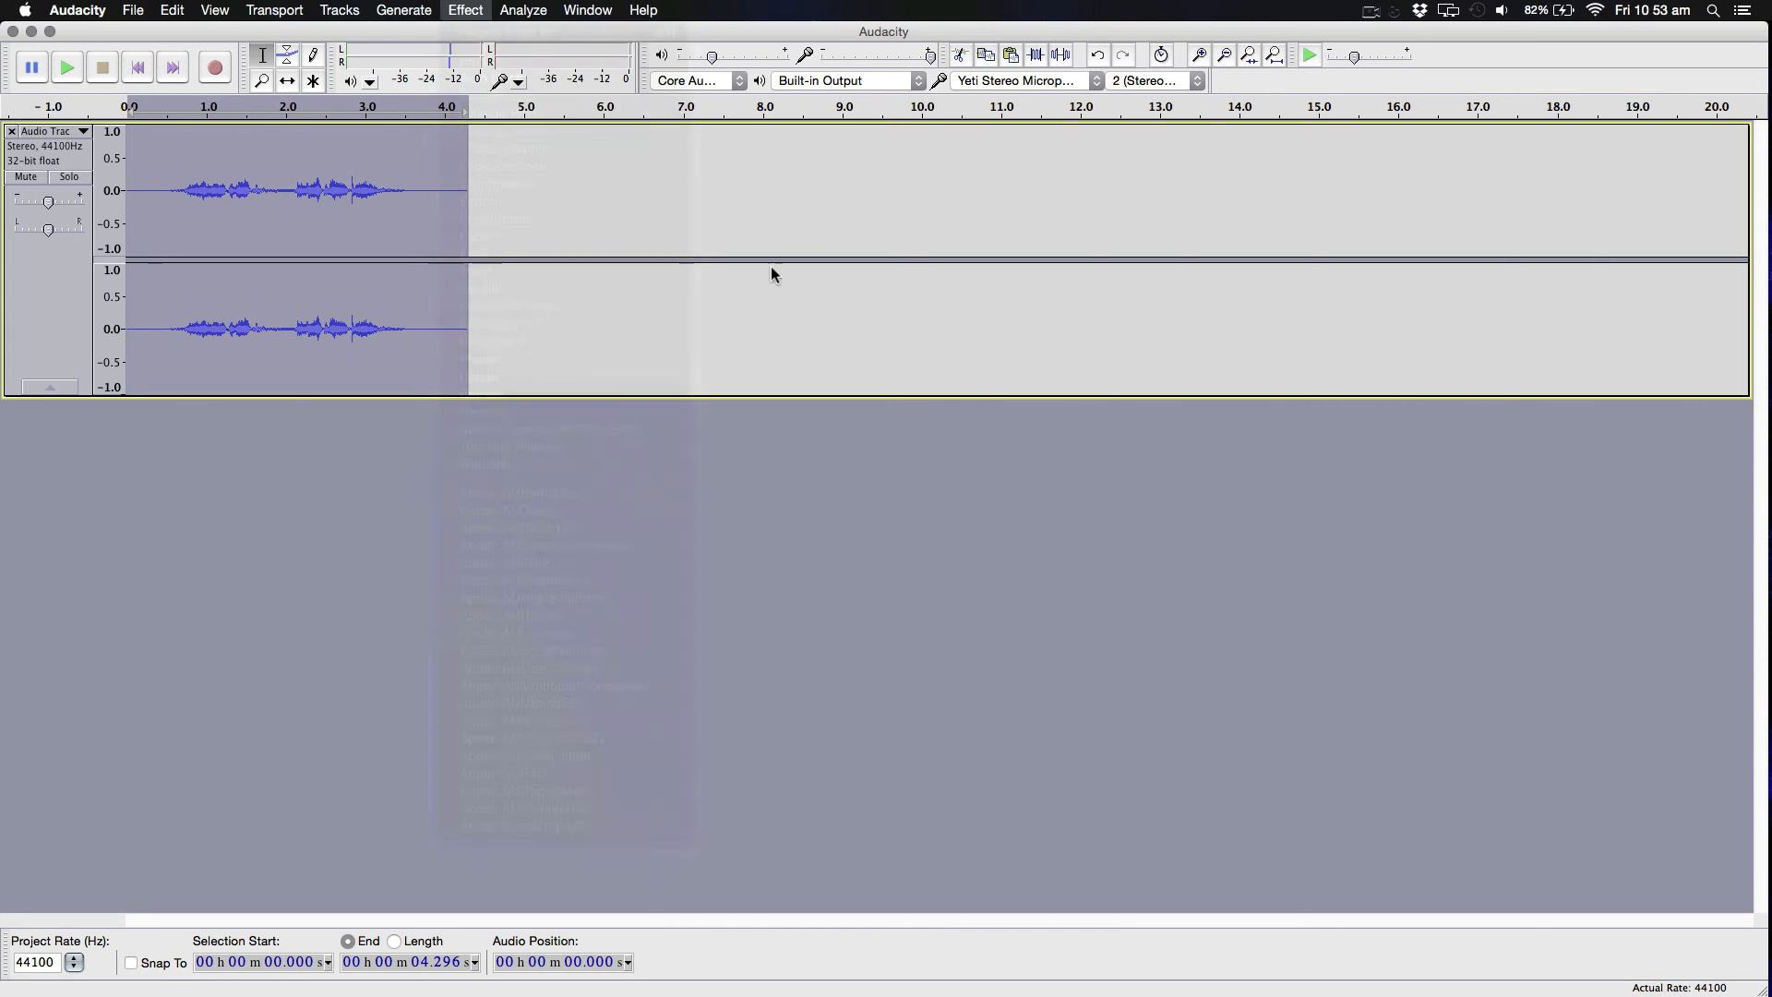
pyautogui.click(465, 10)
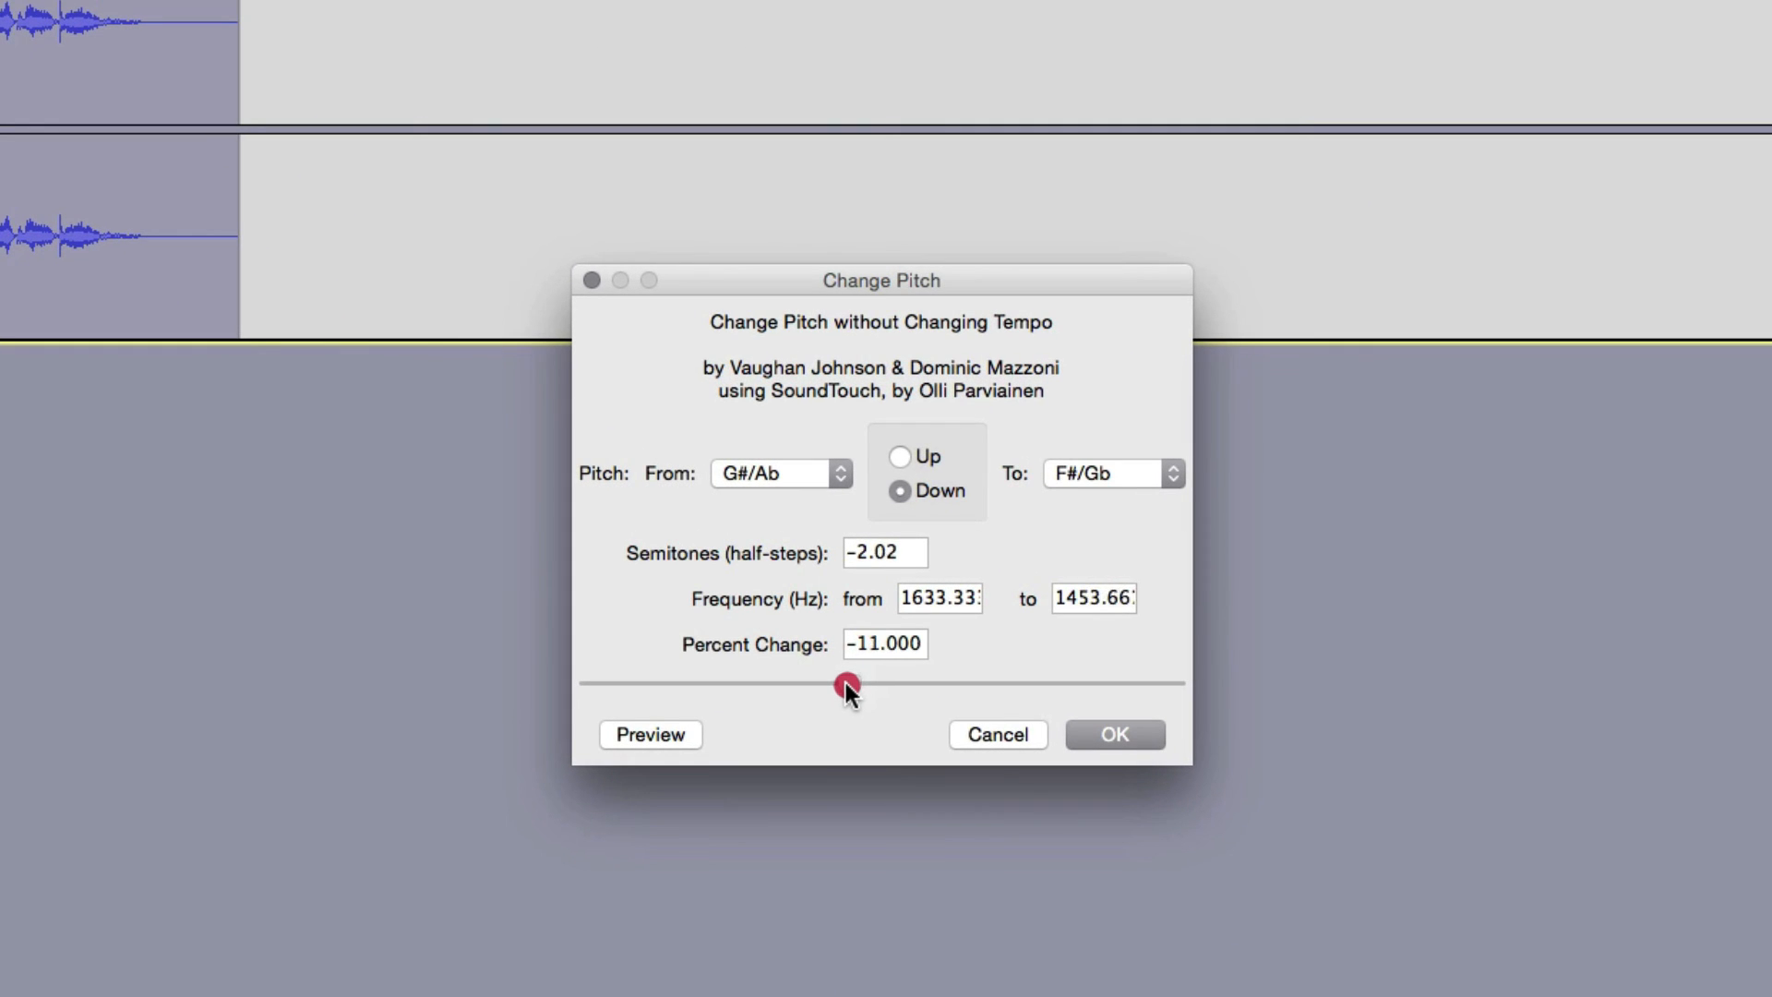
pyautogui.moveTo(847, 687); pyautogui.dragTo(839, 686)
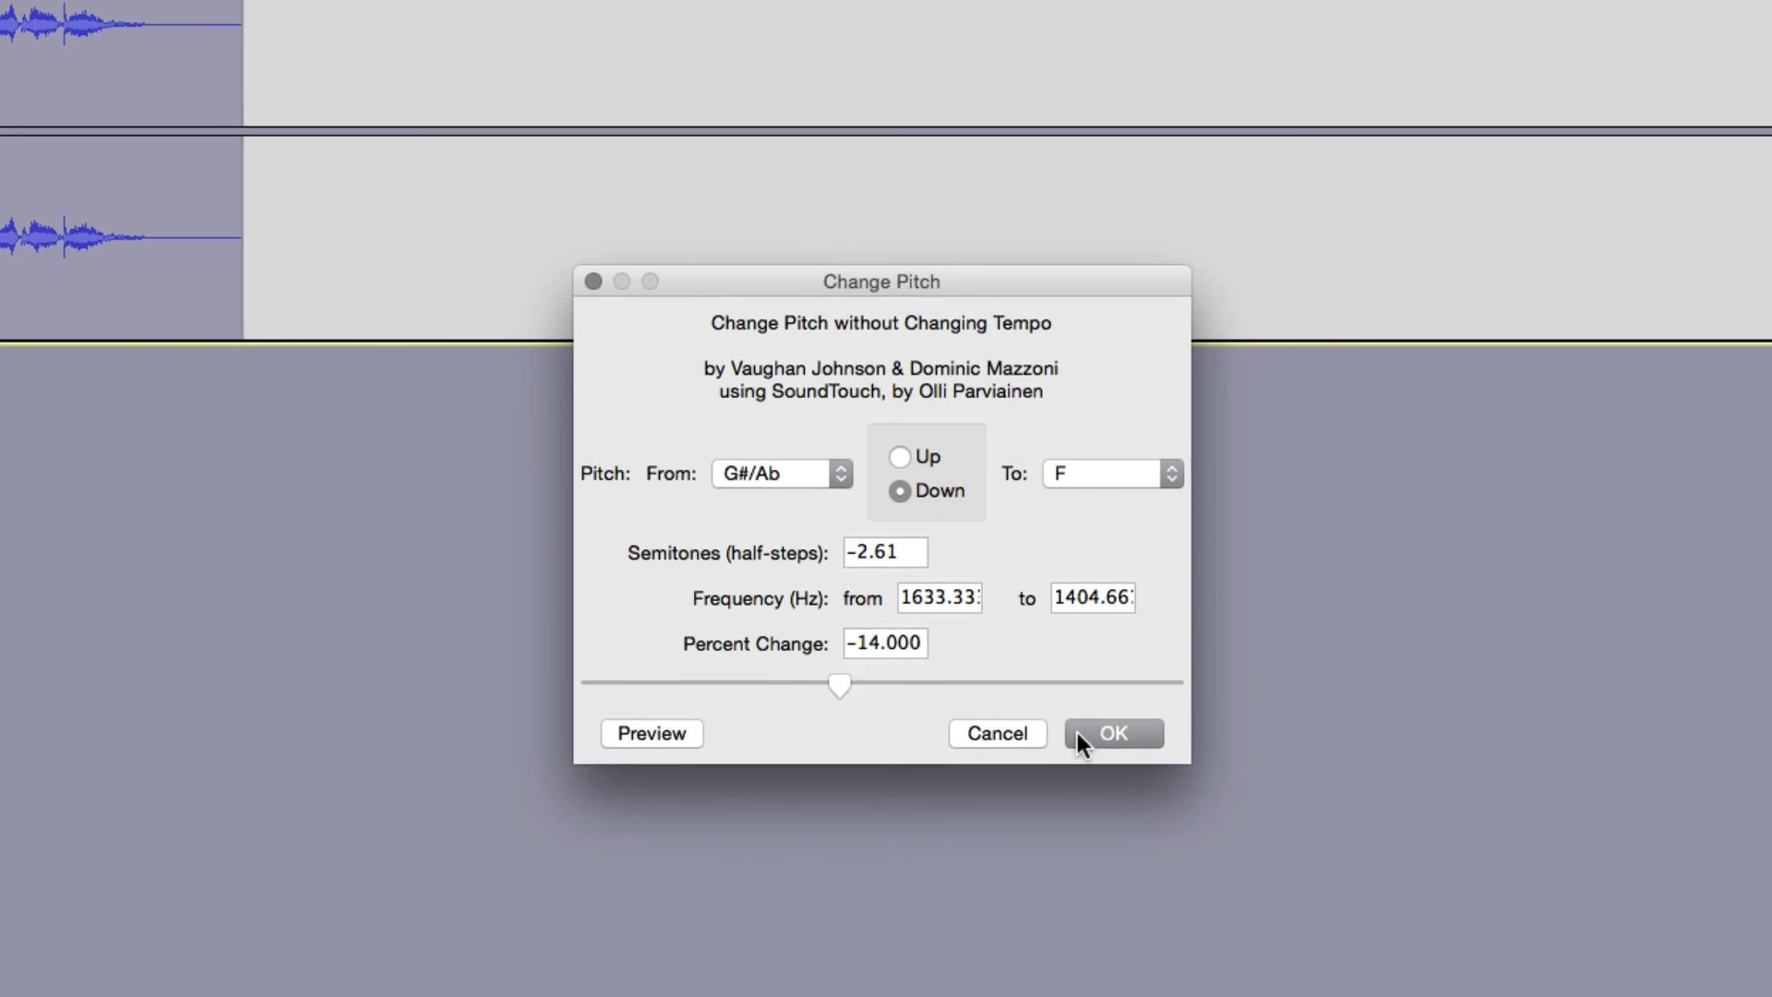
pyautogui.click(1112, 732)
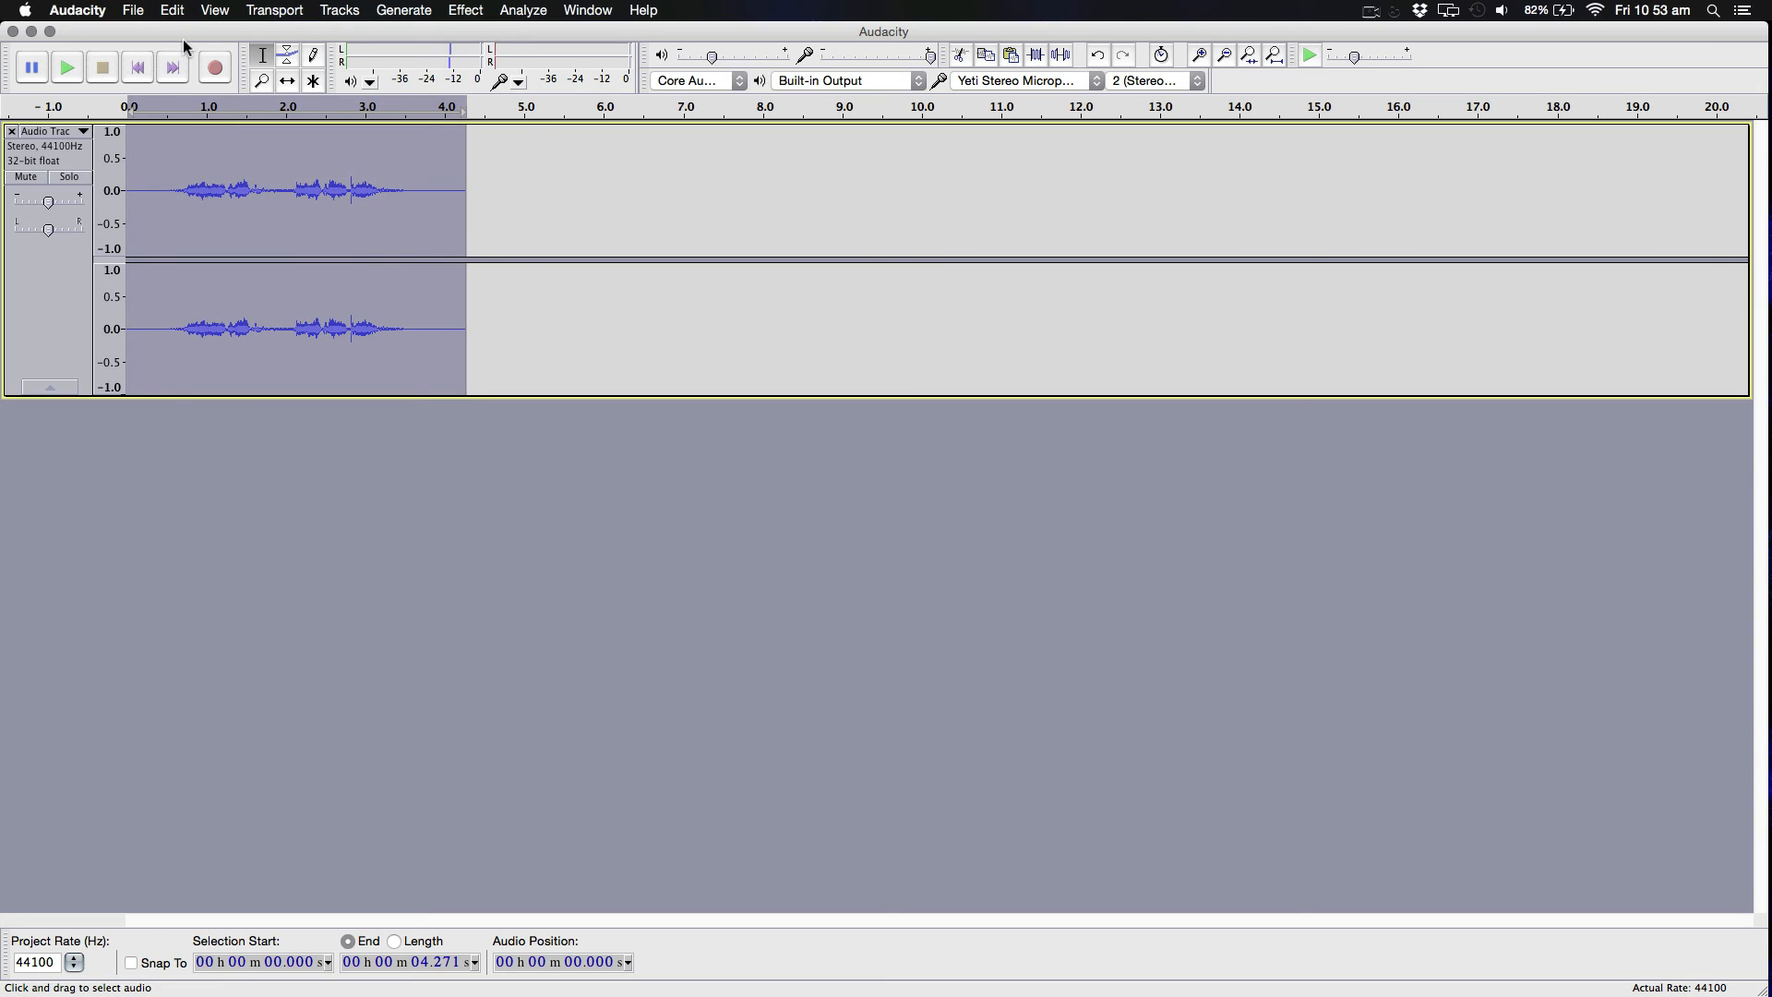
# Step: Duplicate the pitched-down clip onto a second track and select the copy
pyautogui.press('cmd+d')
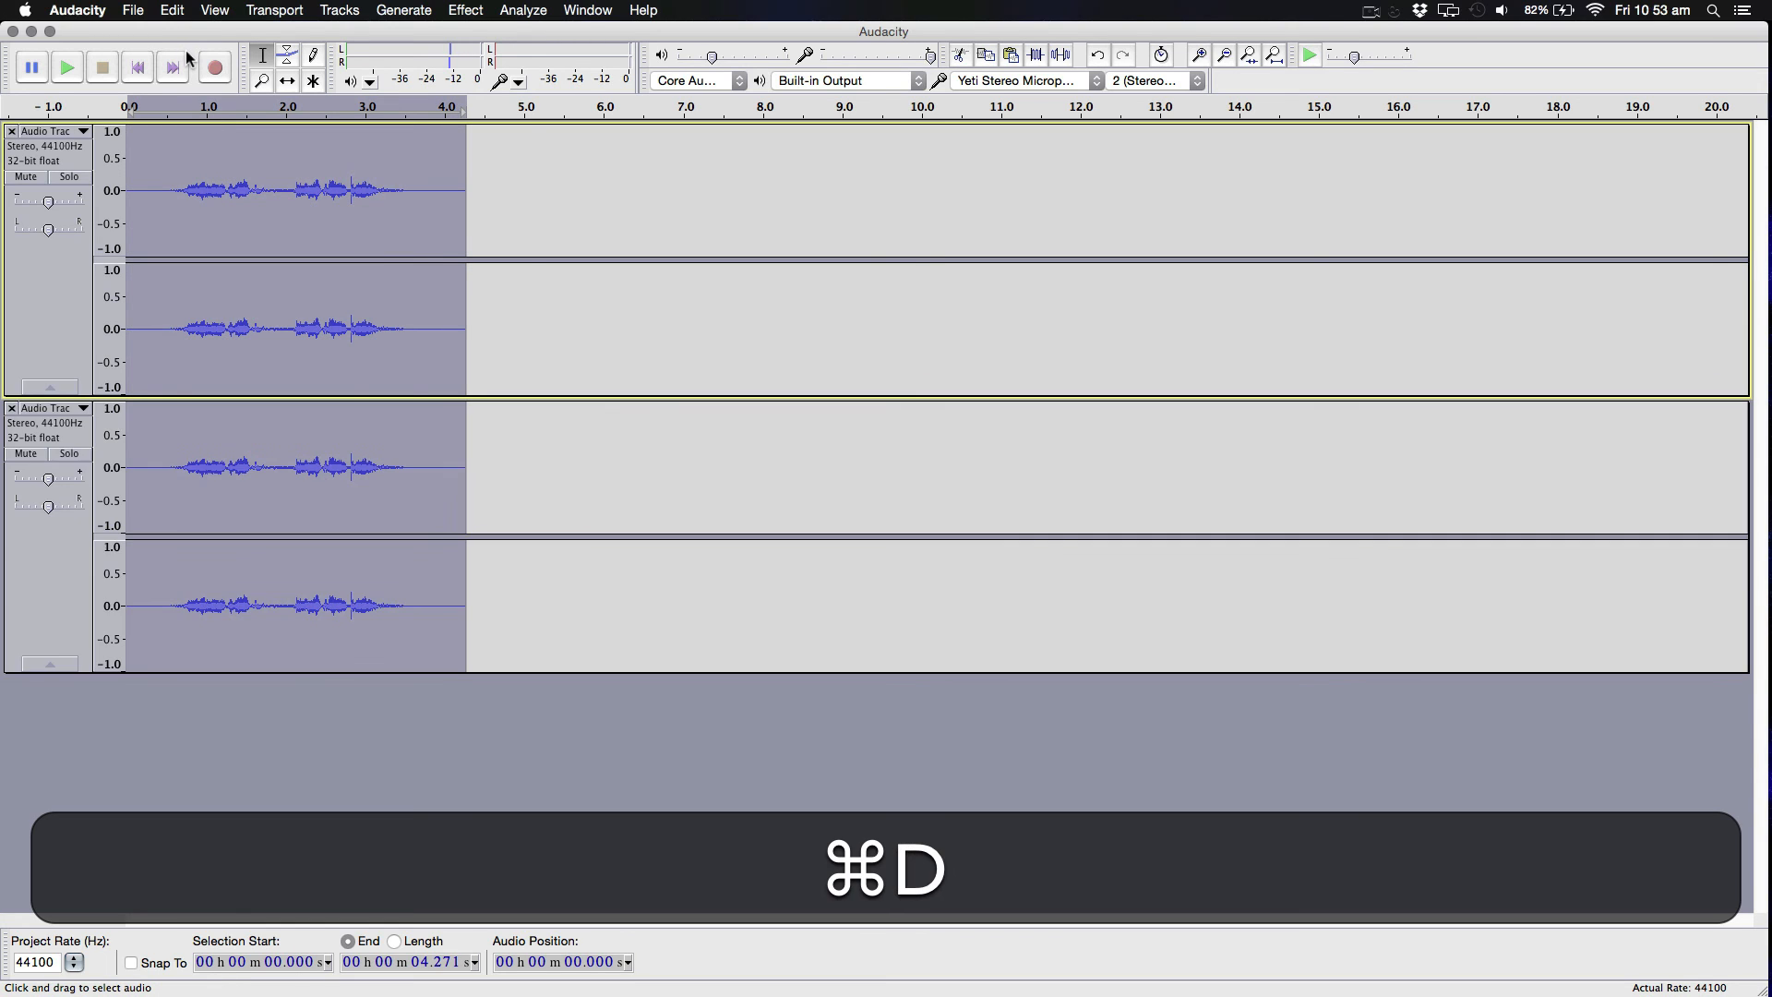
pyautogui.click(255, 467)
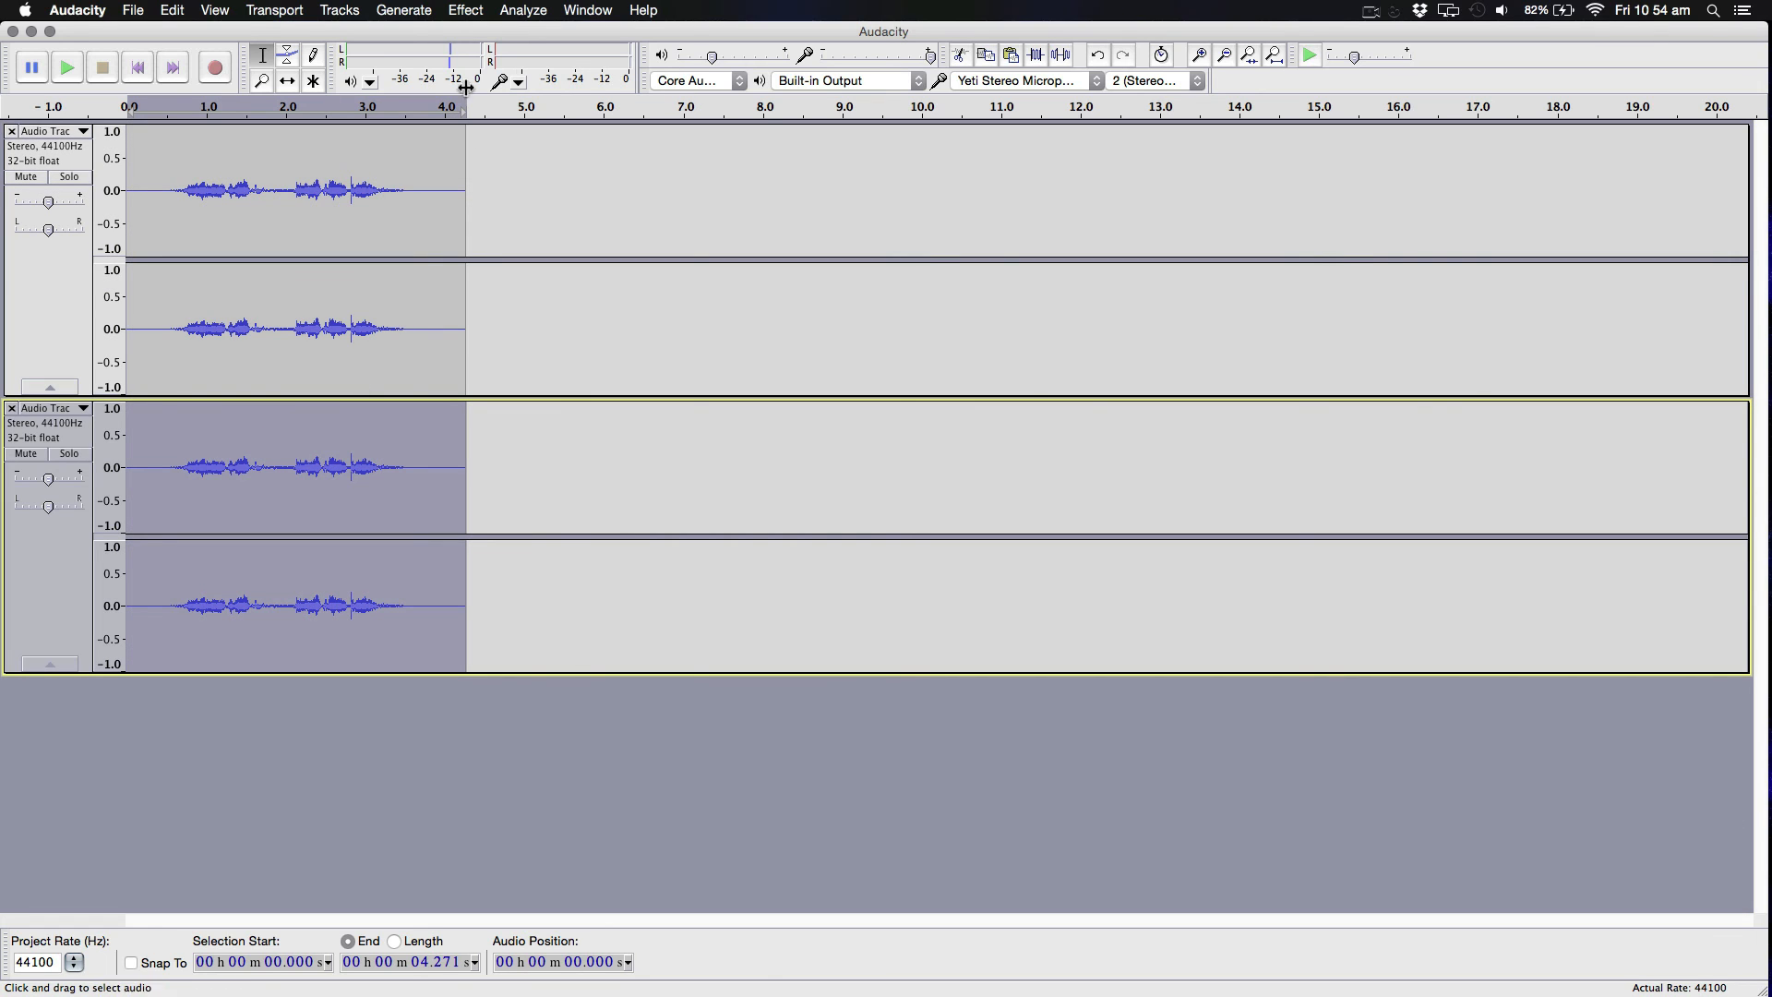
pyautogui.click(463, 10)
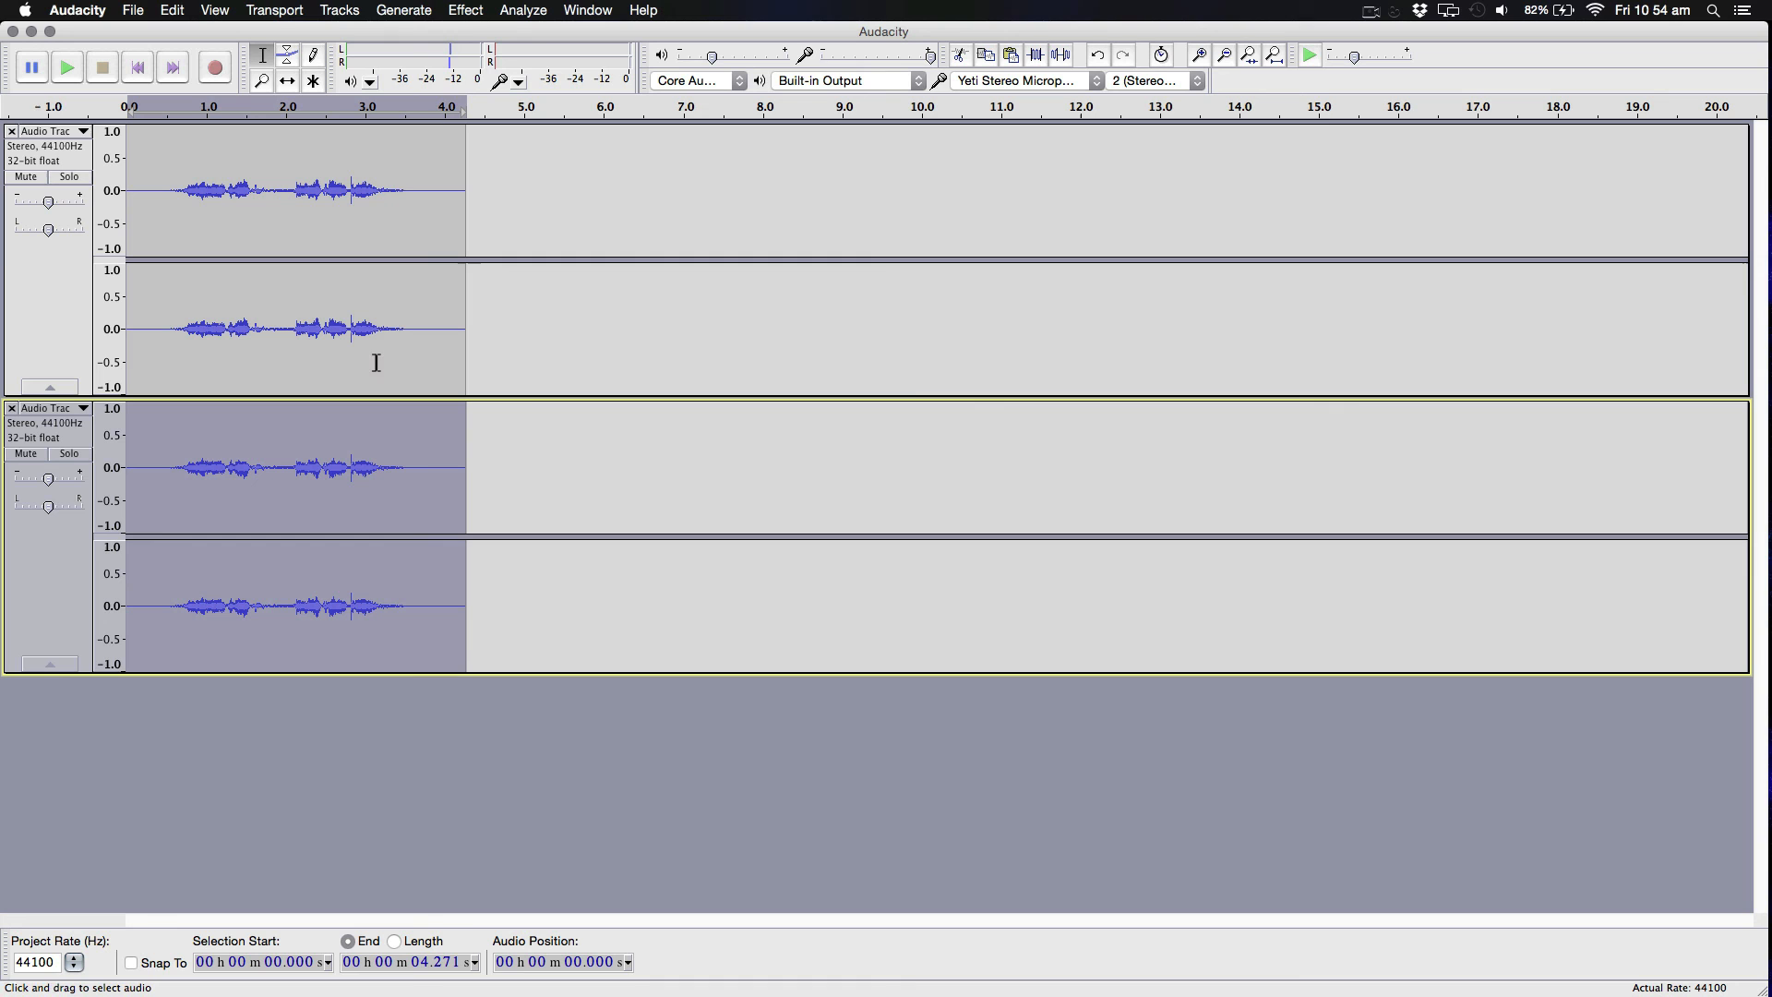
# Step: Drop the copy's pitch a further 16 percent (F to D), then undo it
pyautogui.click(464, 10)
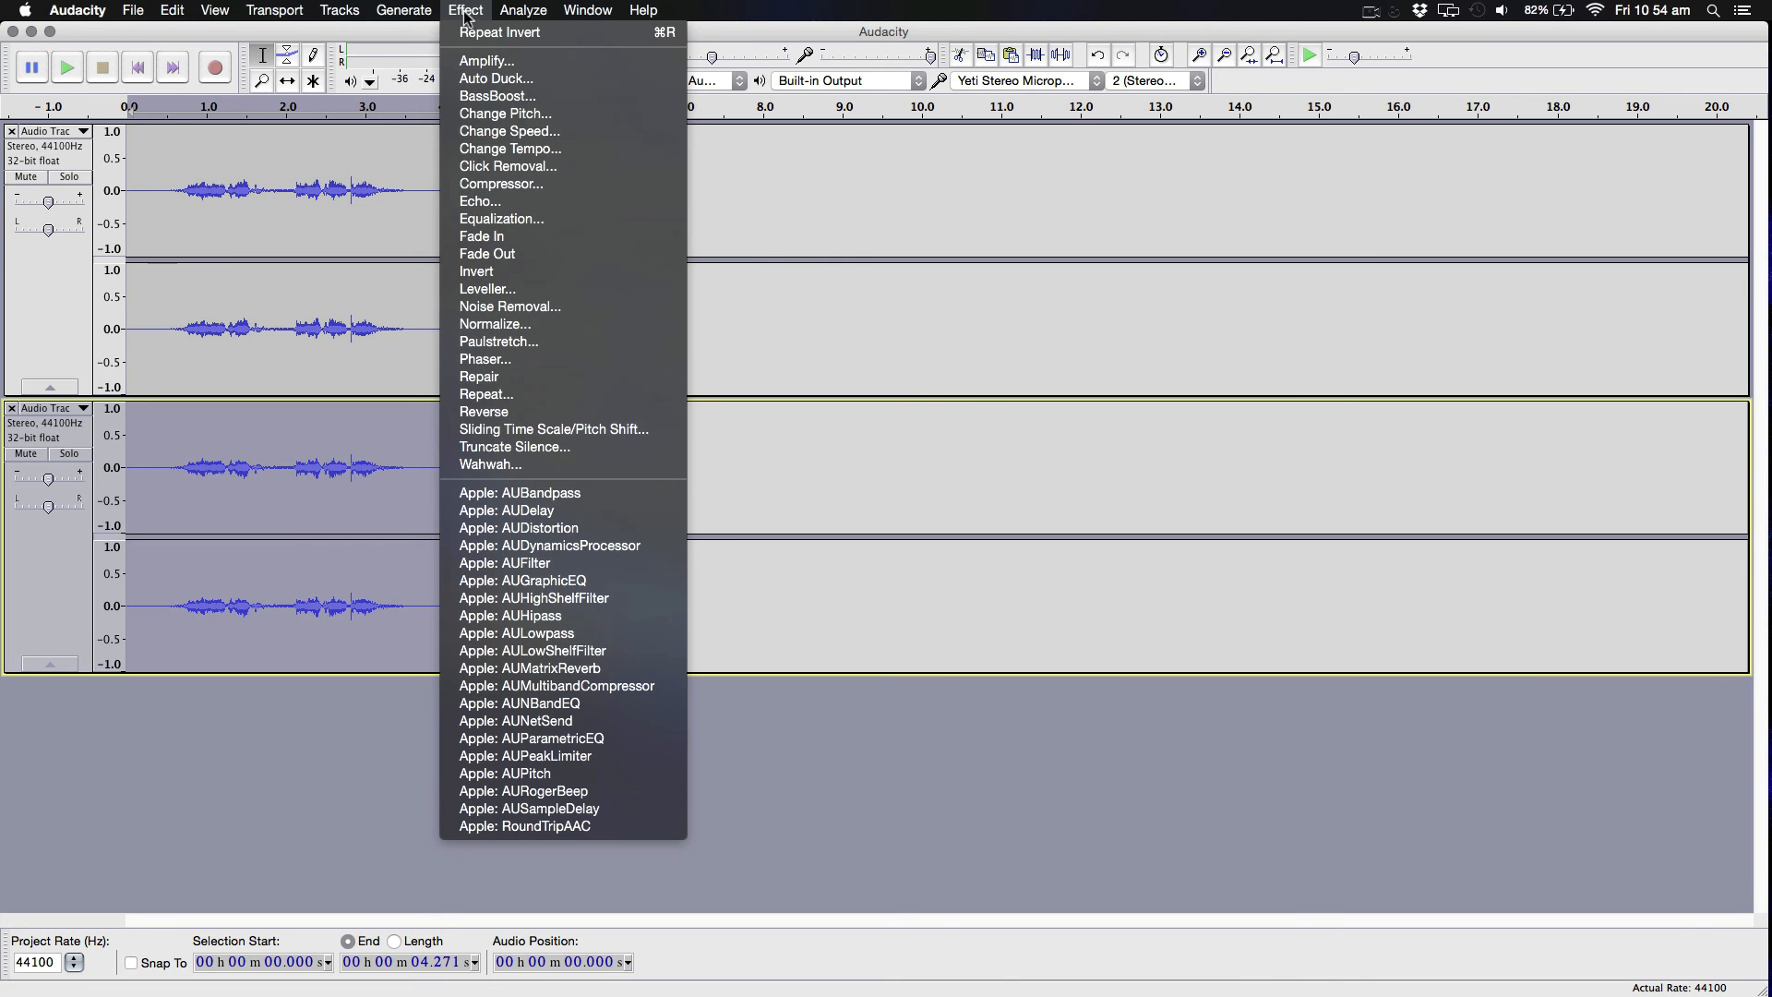
pyautogui.click(504, 112)
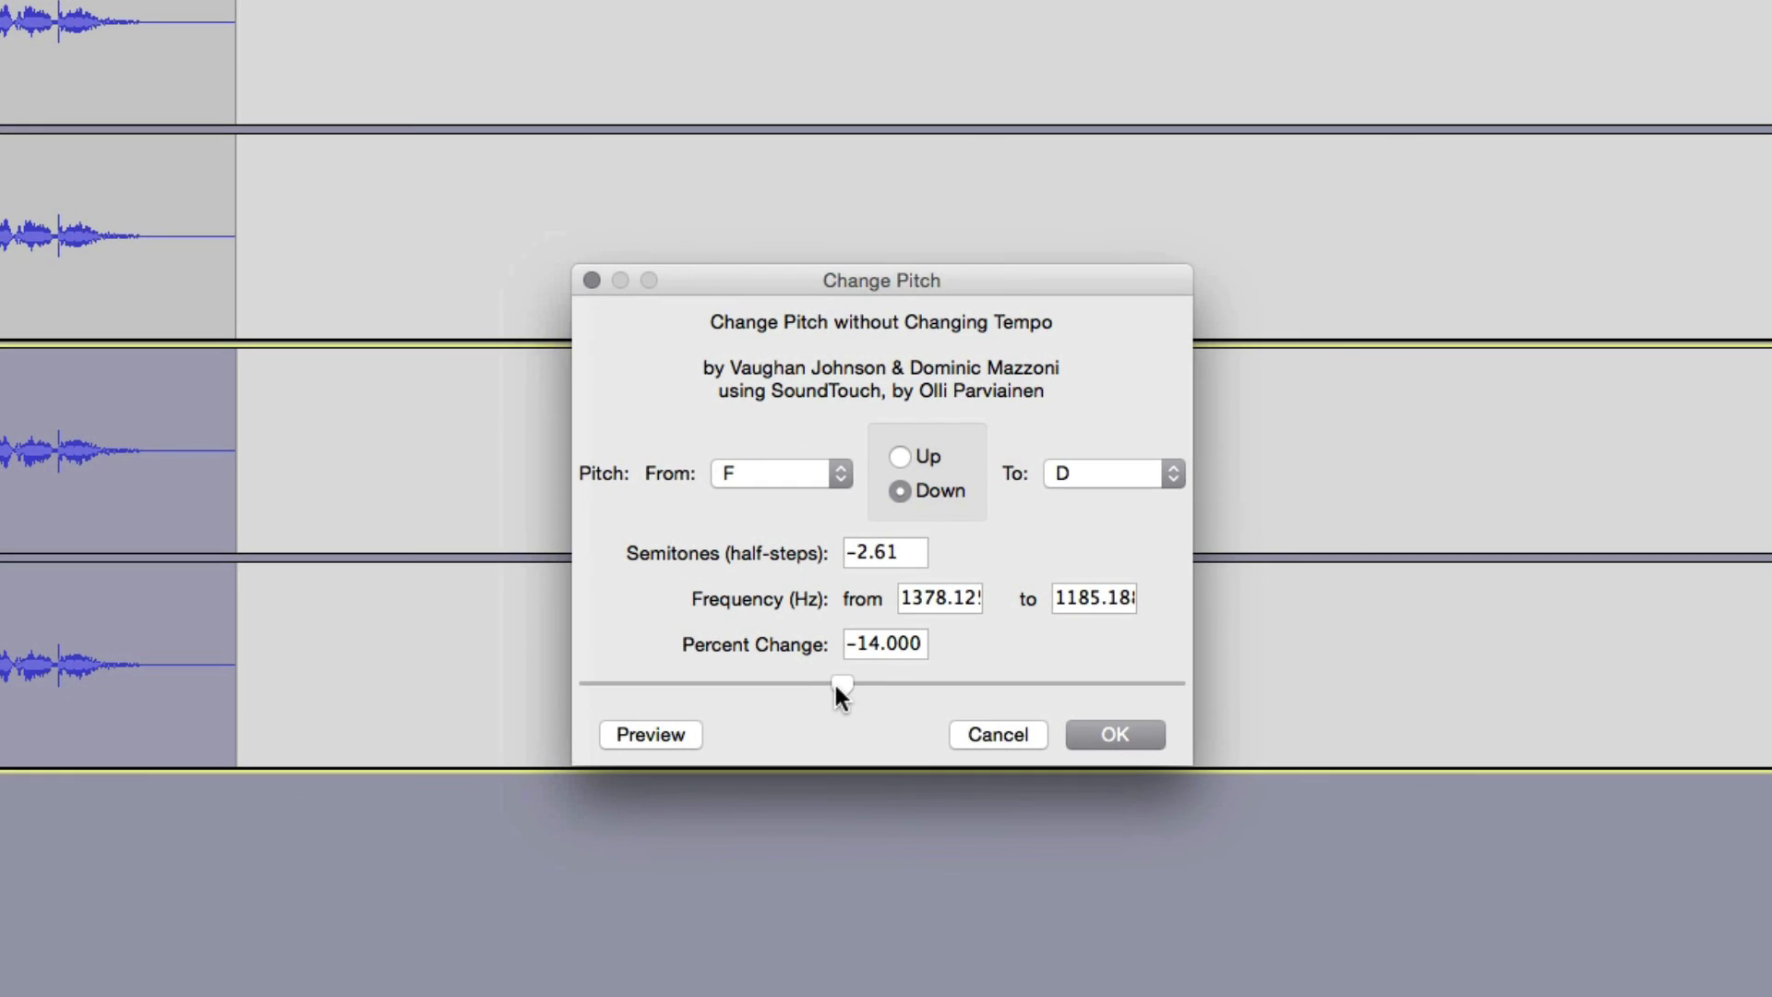
pyautogui.click(841, 686)
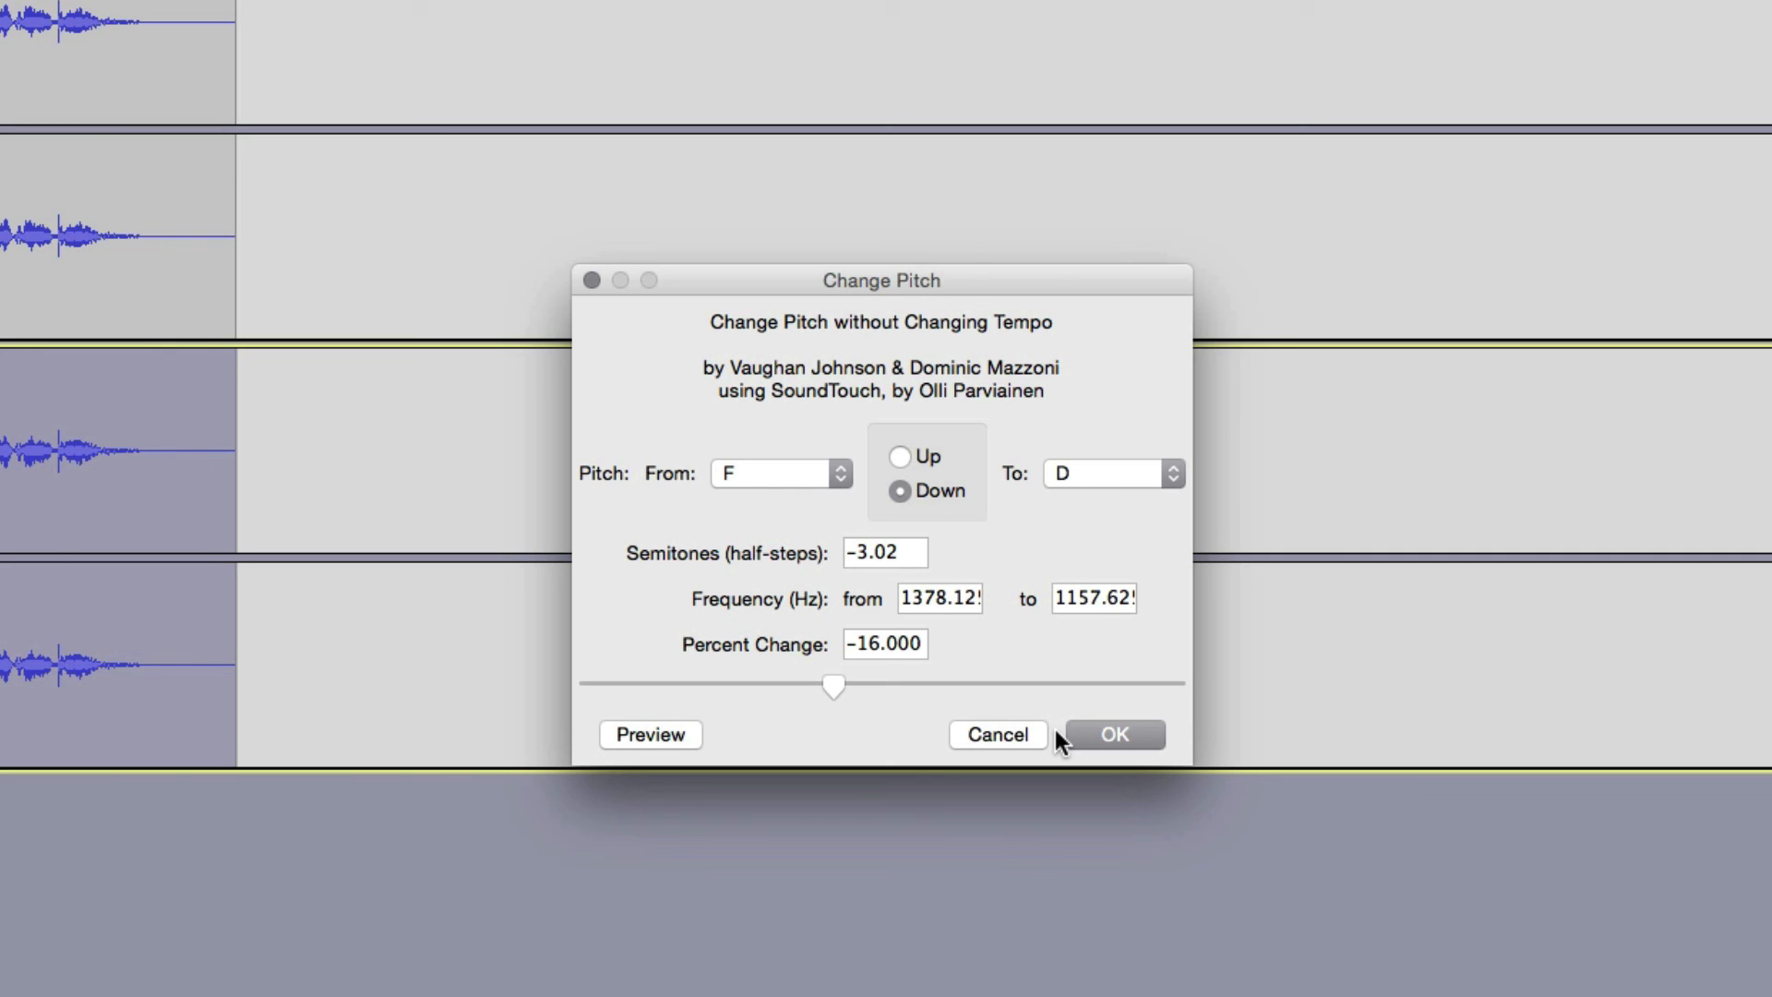
pyautogui.click(1112, 732)
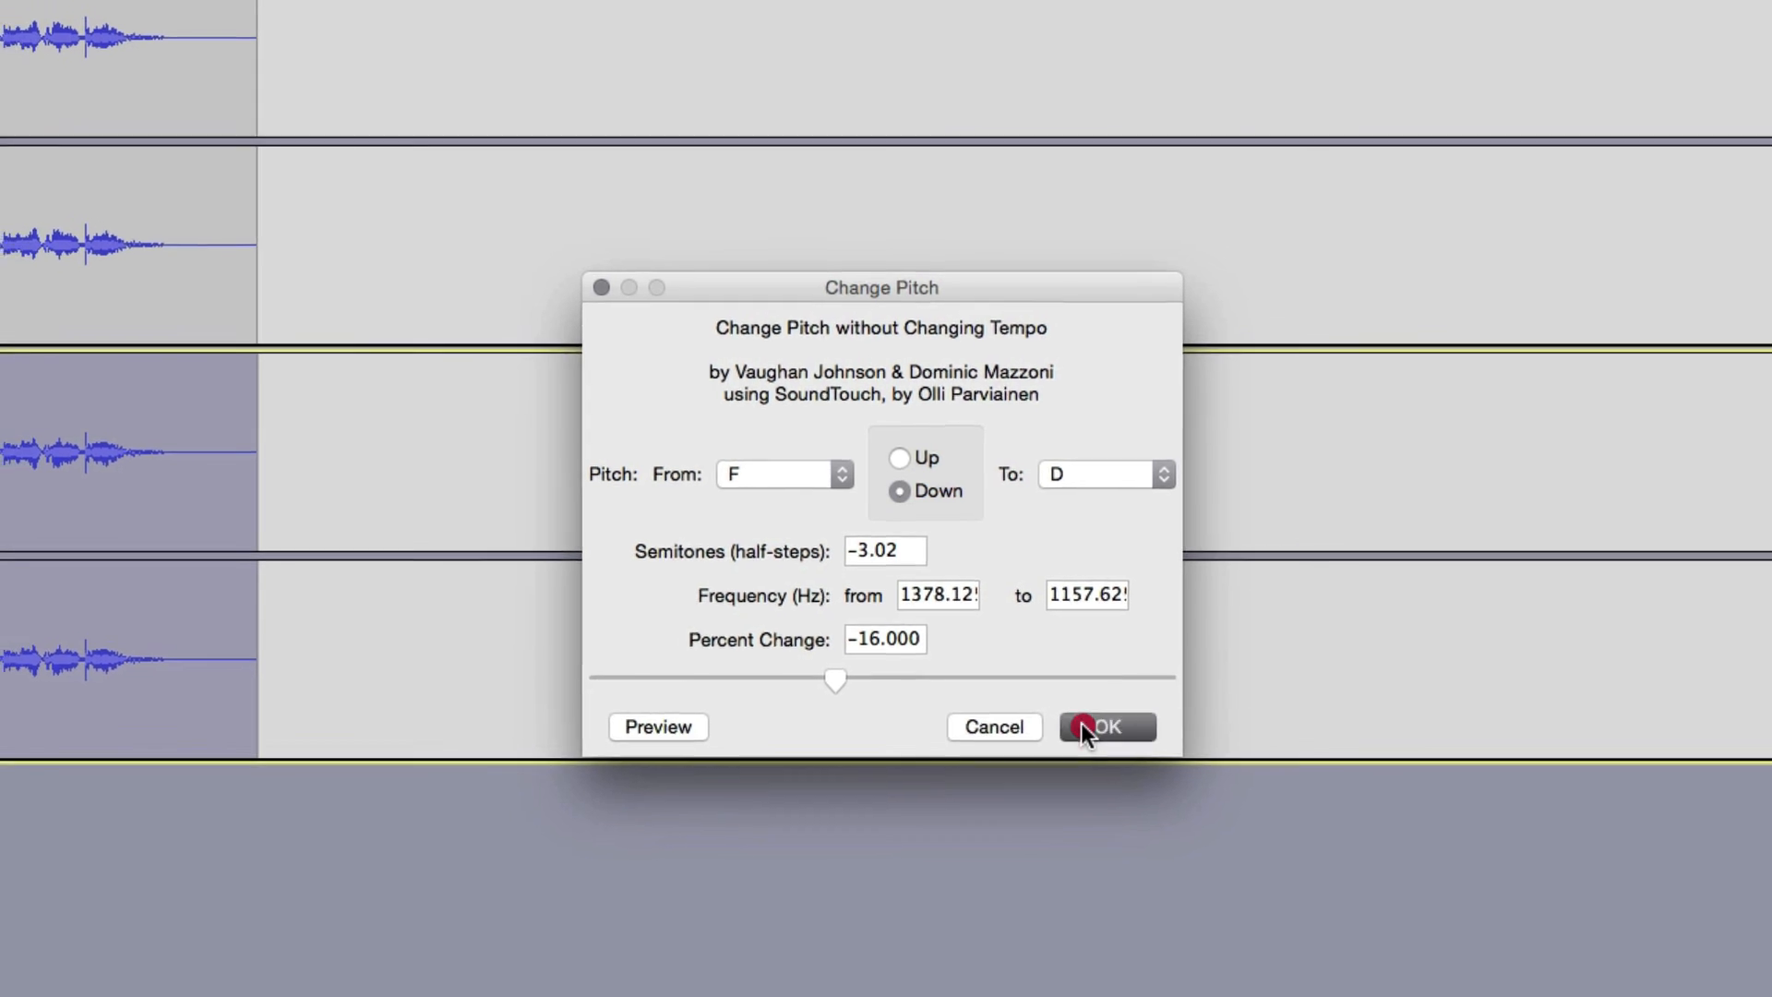
pyautogui.click(1105, 726)
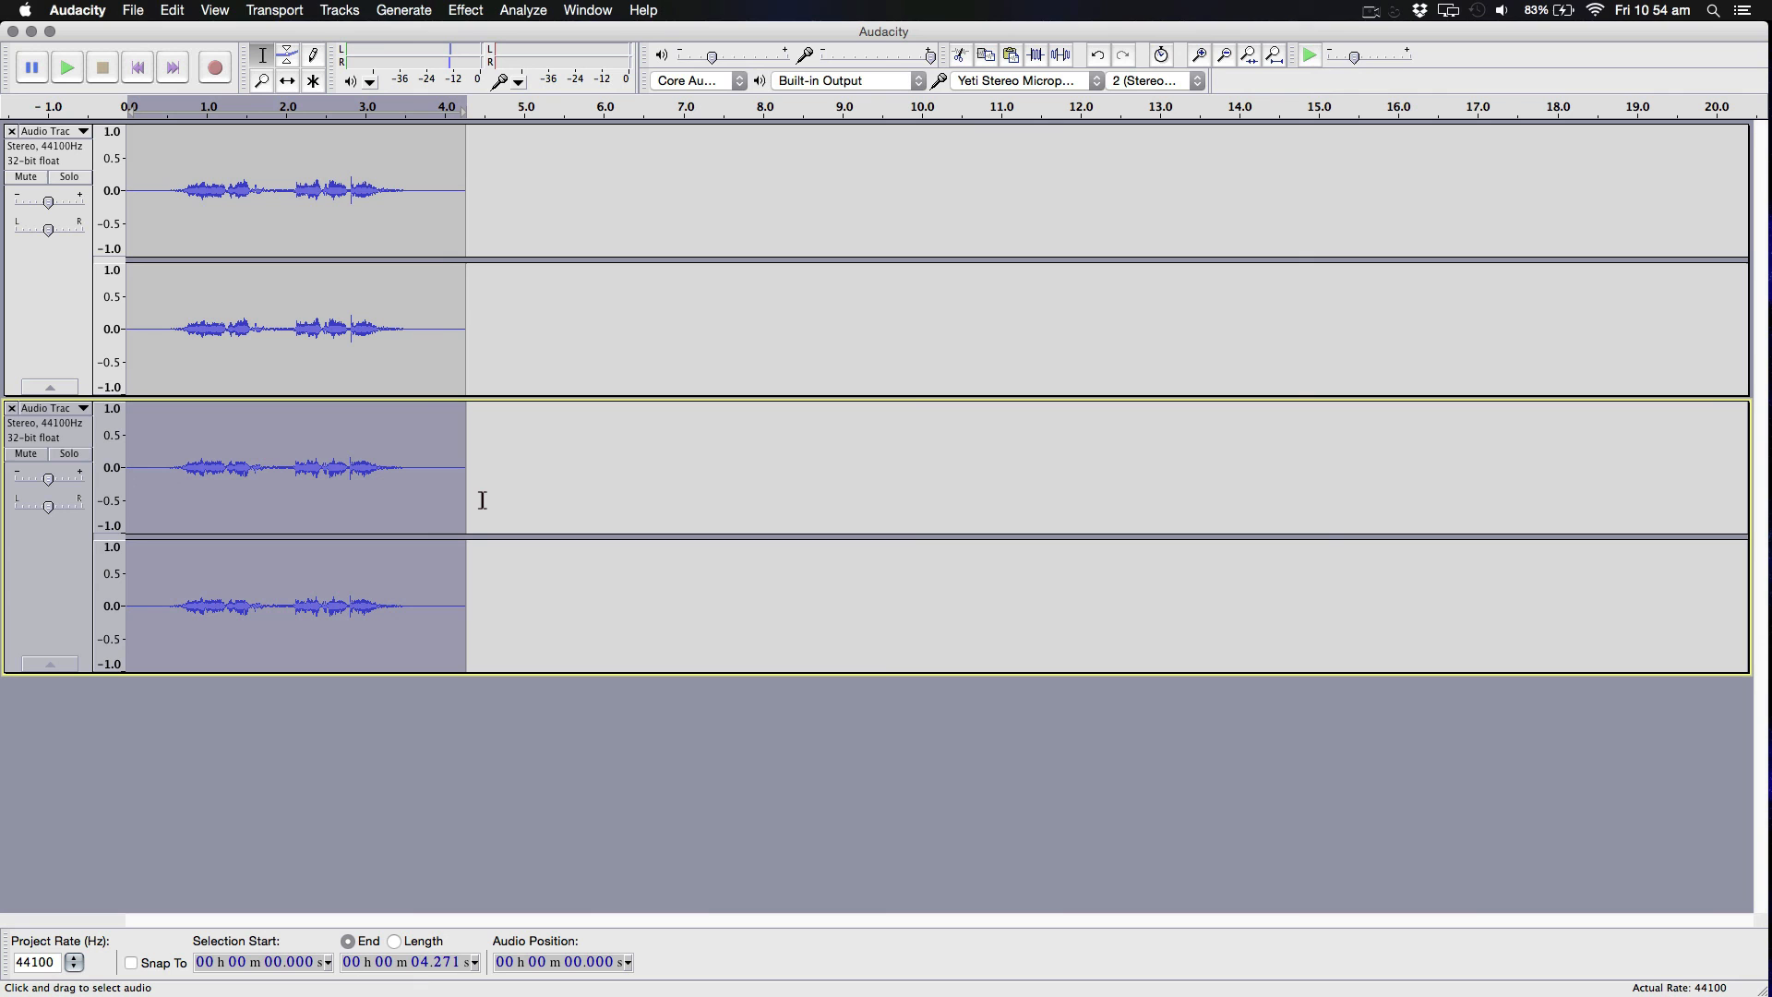
pyautogui.moveTo(137, 234)
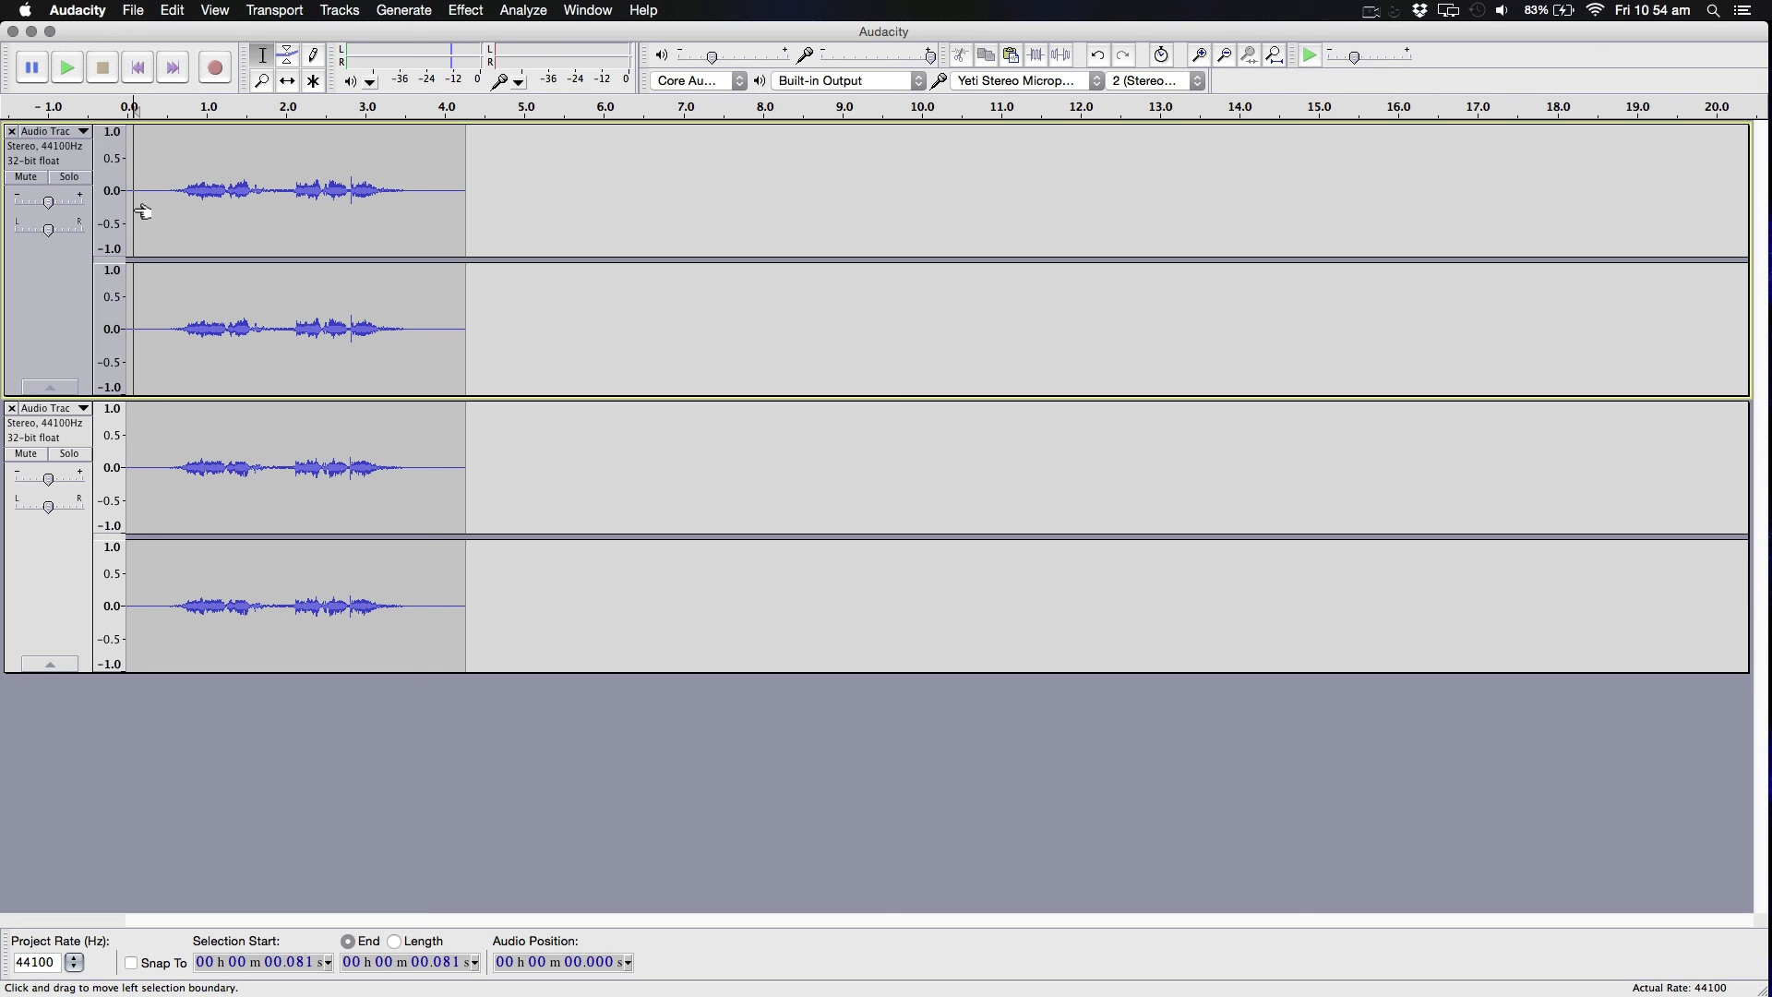
pyautogui.press('cmd+z')
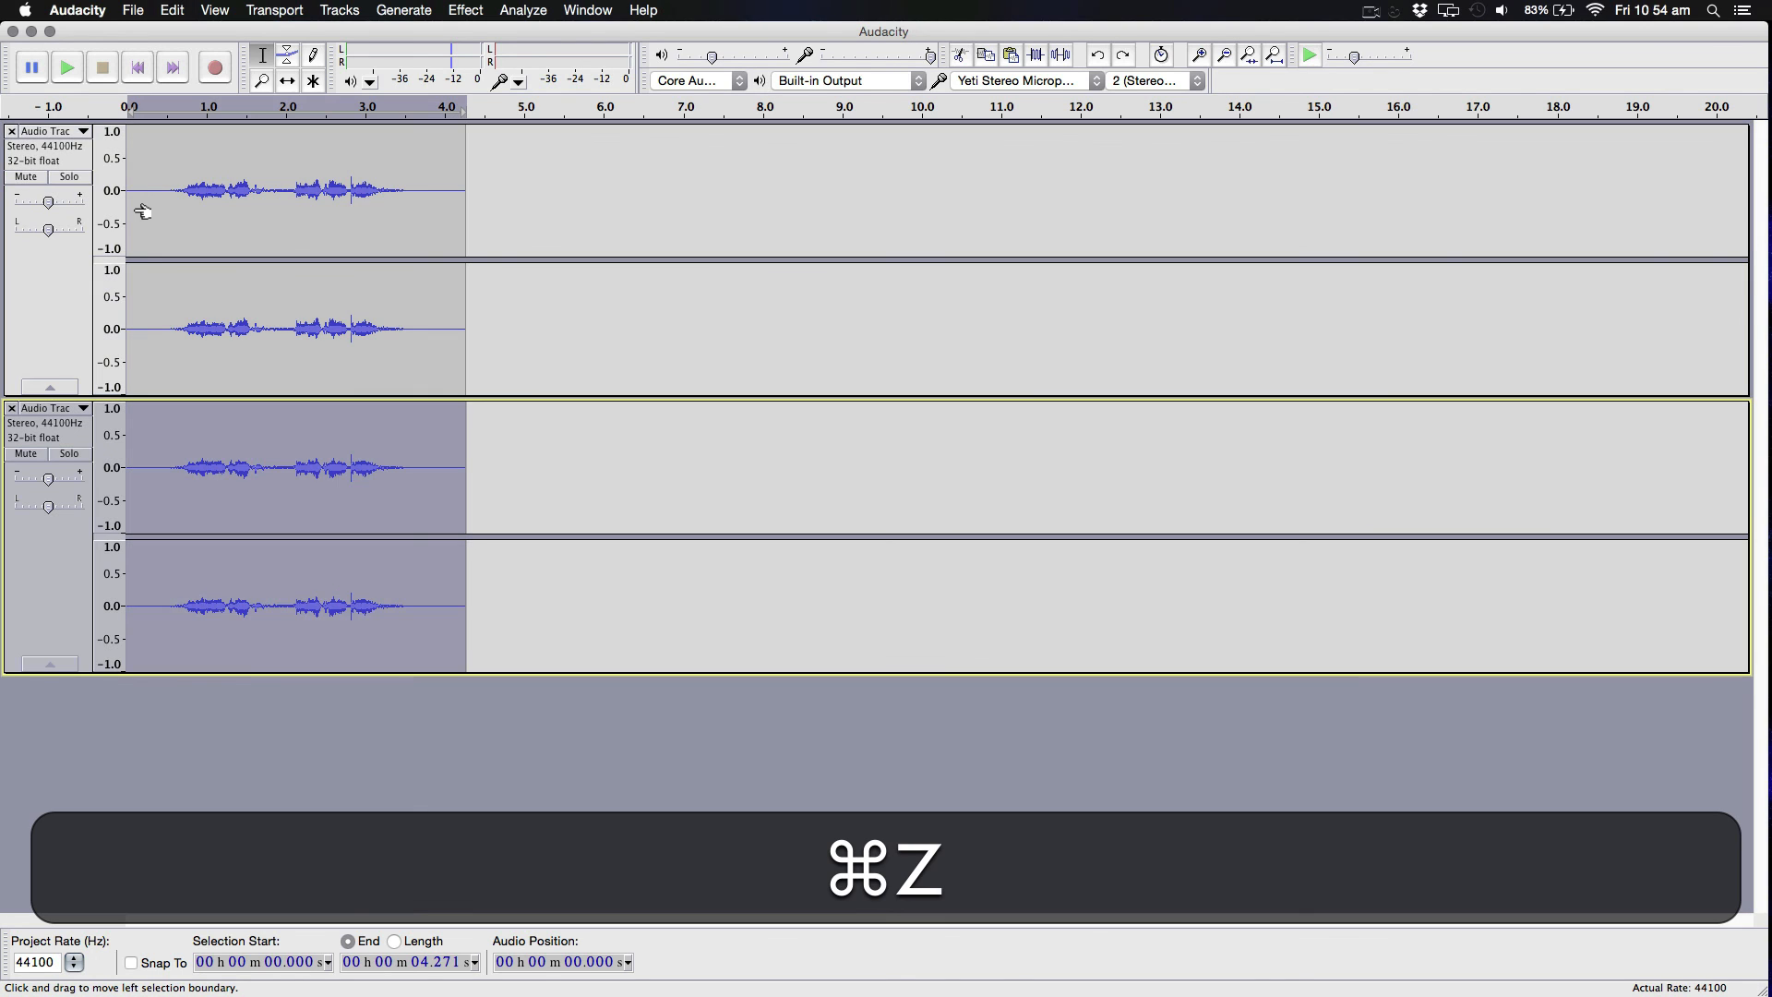
# Step: Undo back to one track and pitch the original clip down 16 percent
pyautogui.press('cmd+z')
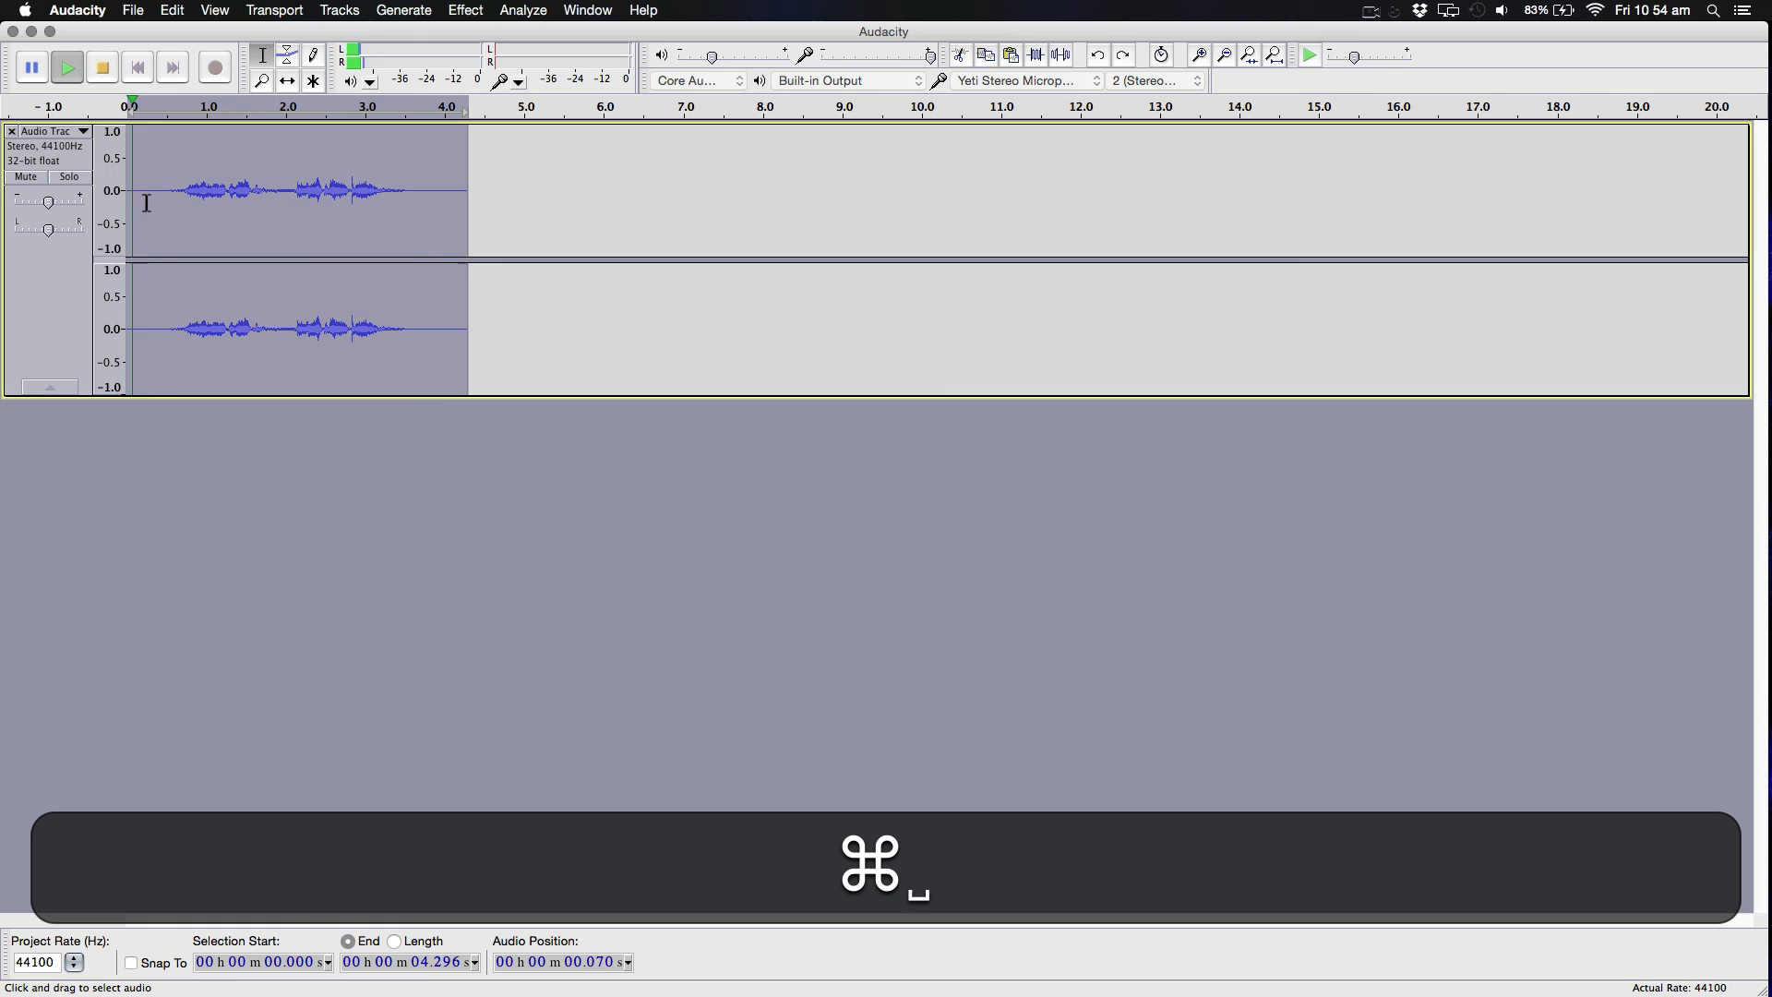
pyautogui.click(463, 10)
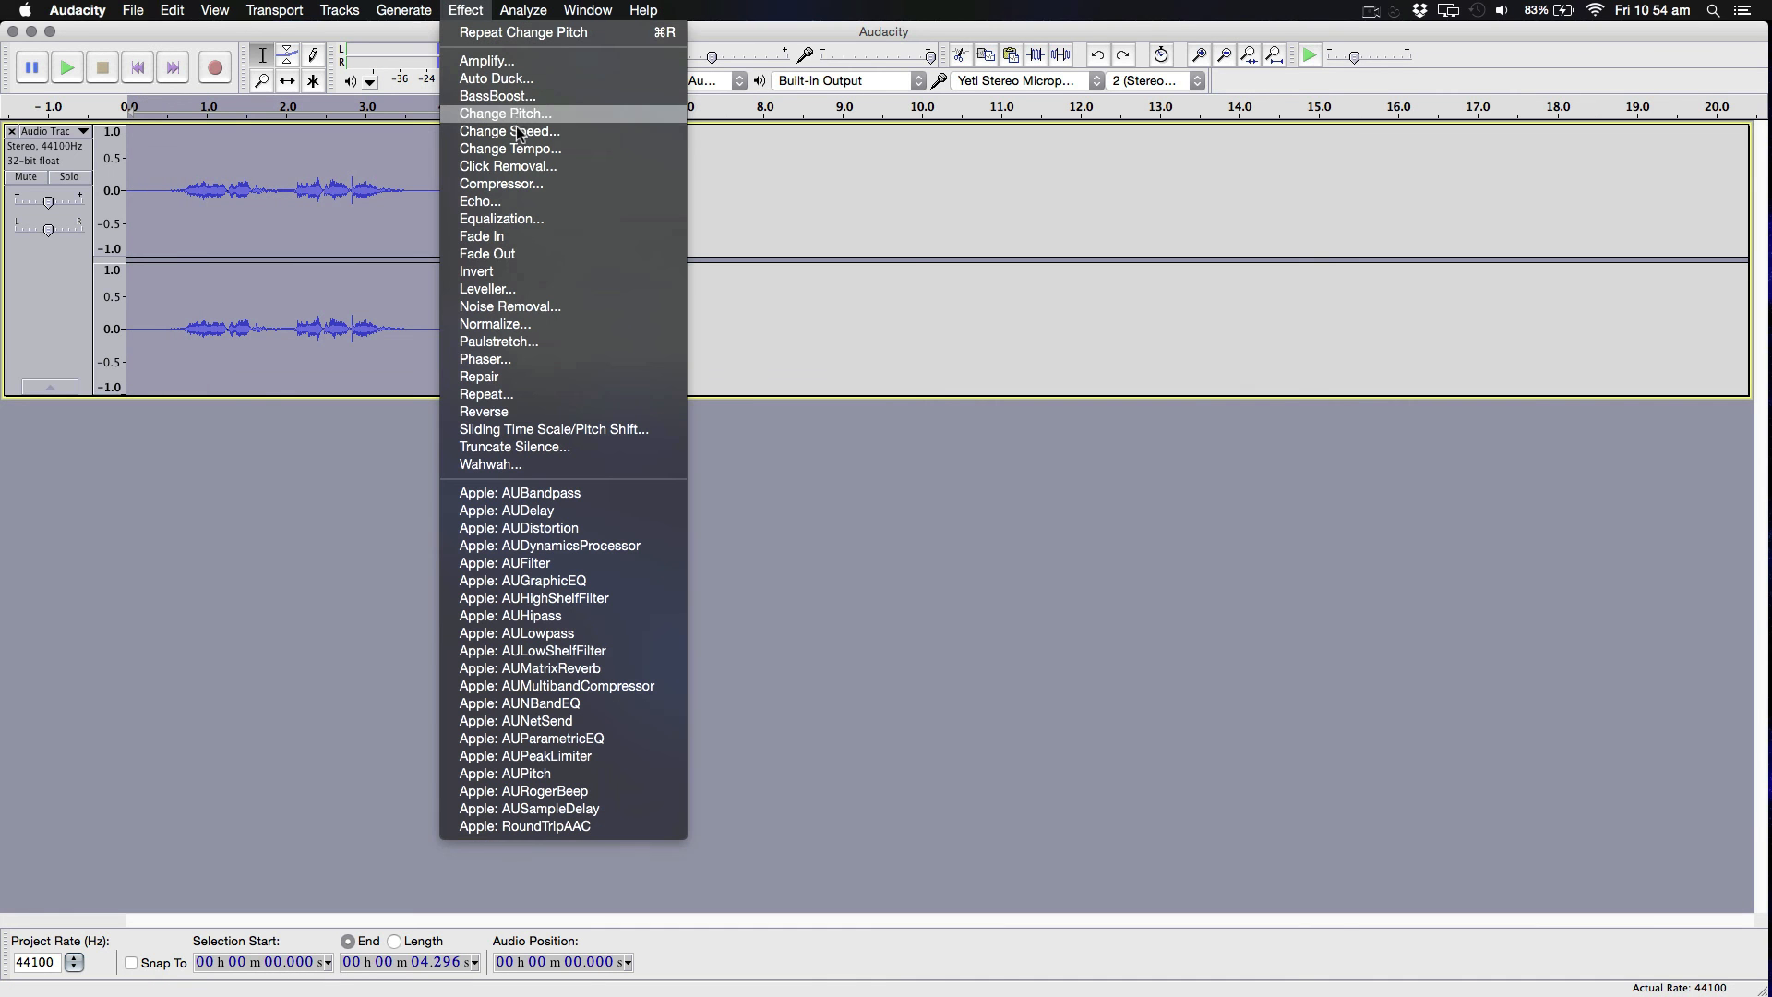
pyautogui.click(504, 113)
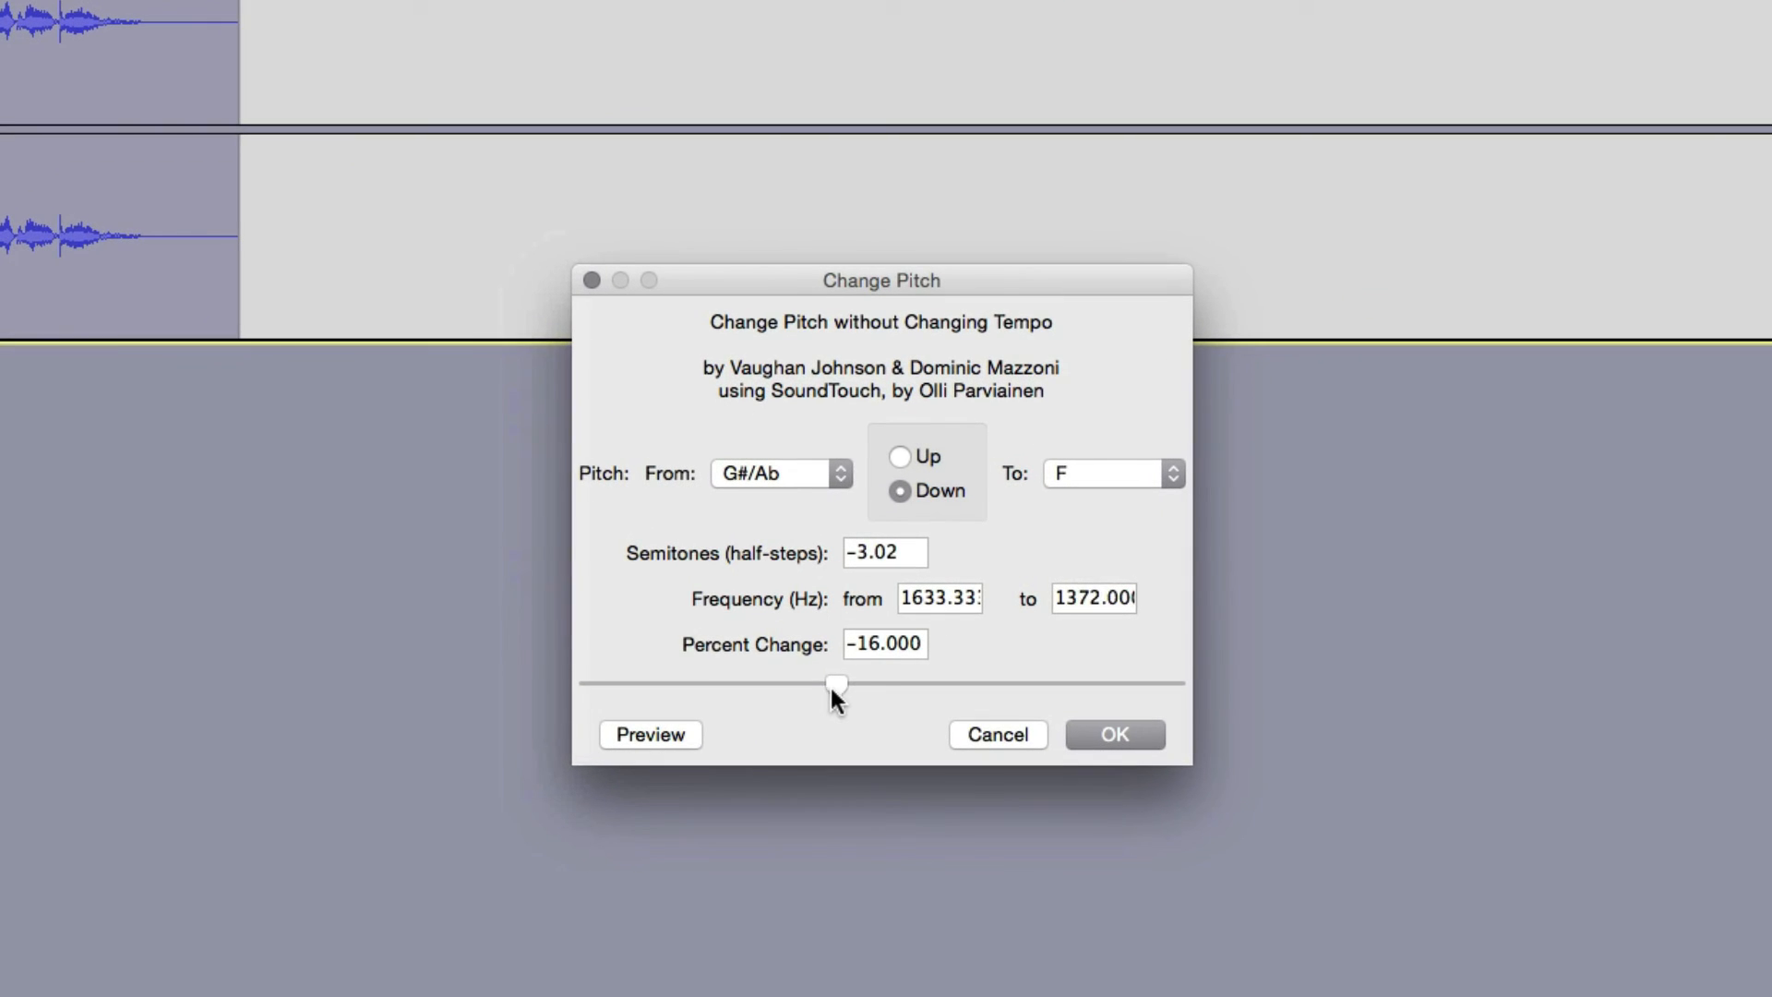
pyautogui.click(1113, 734)
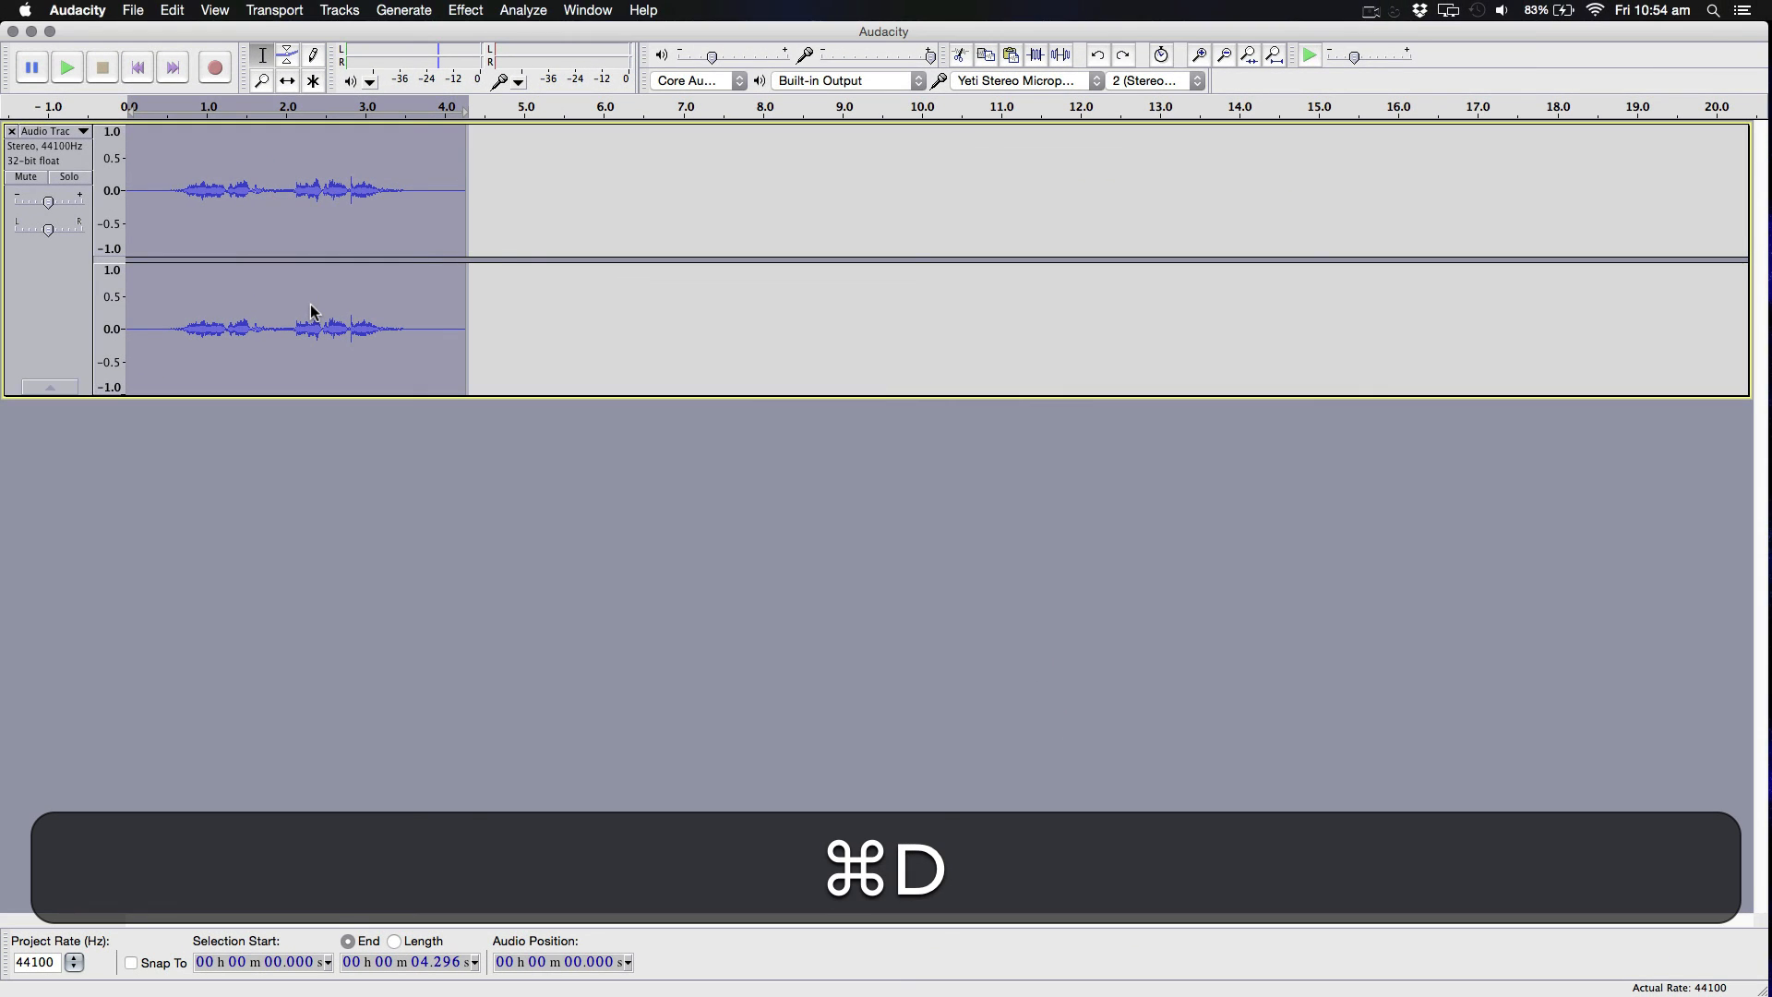
# Step: Apply a 10 percent pitch drop to the duplicated copy
pyautogui.click(465, 10)
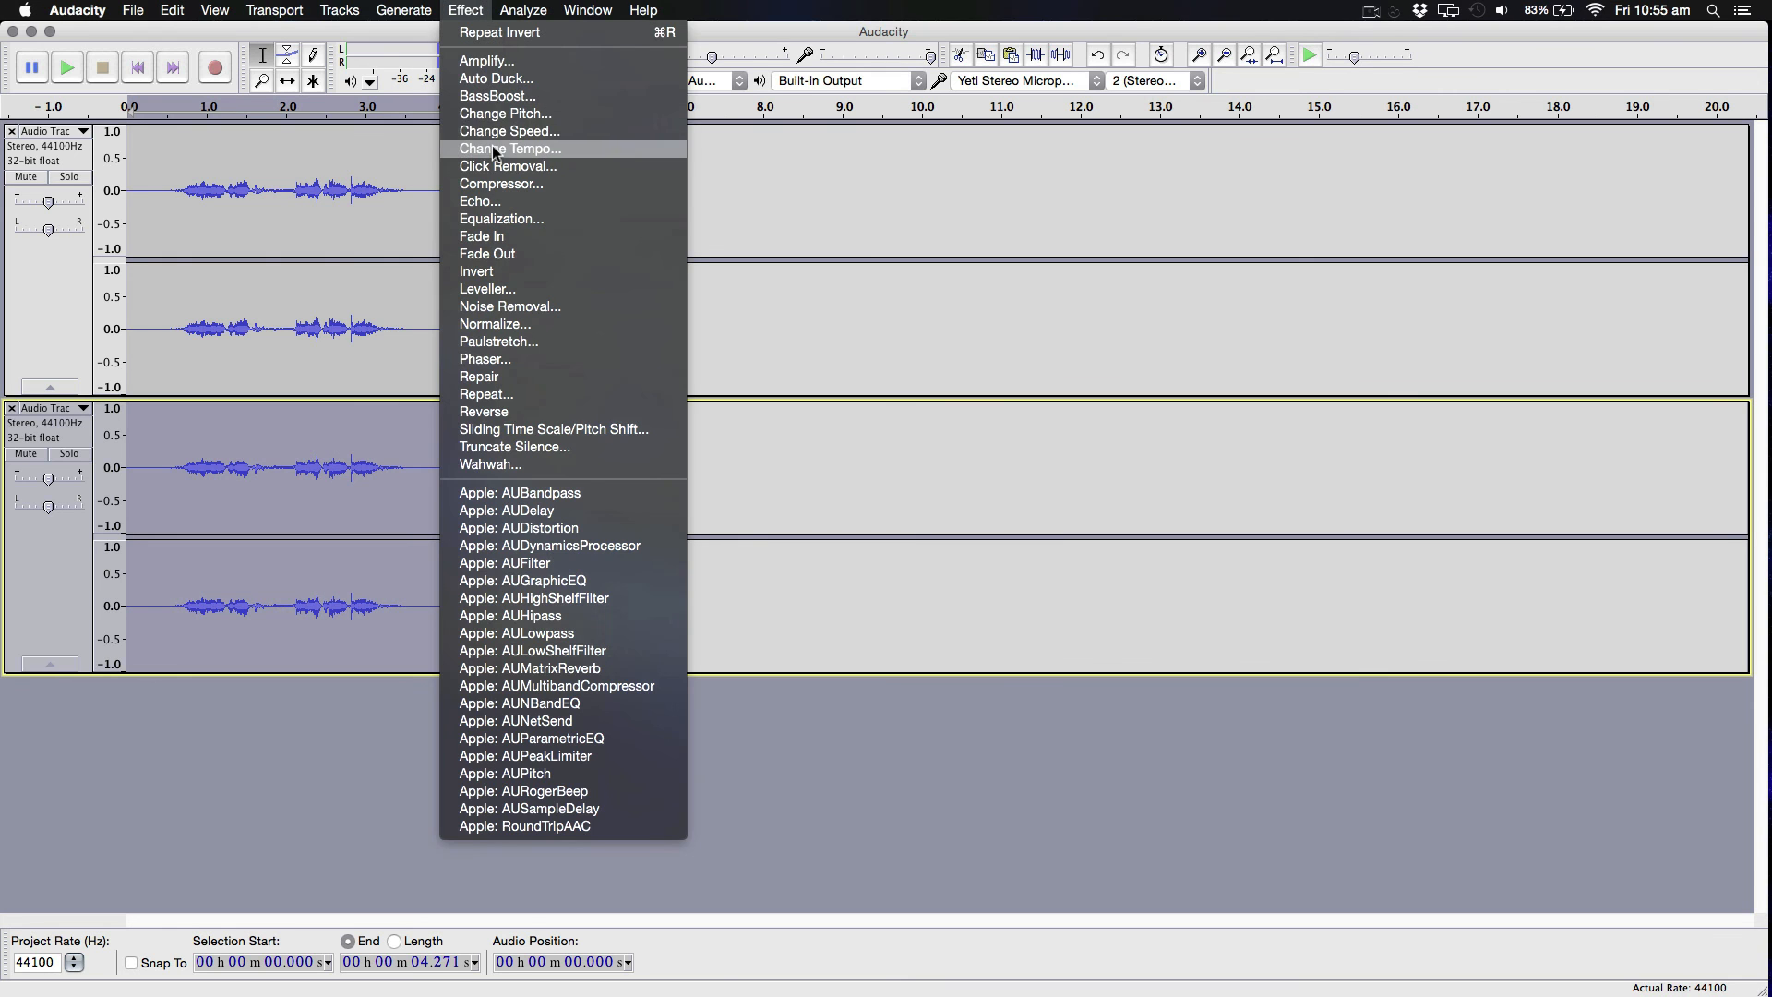
pyautogui.click(505, 113)
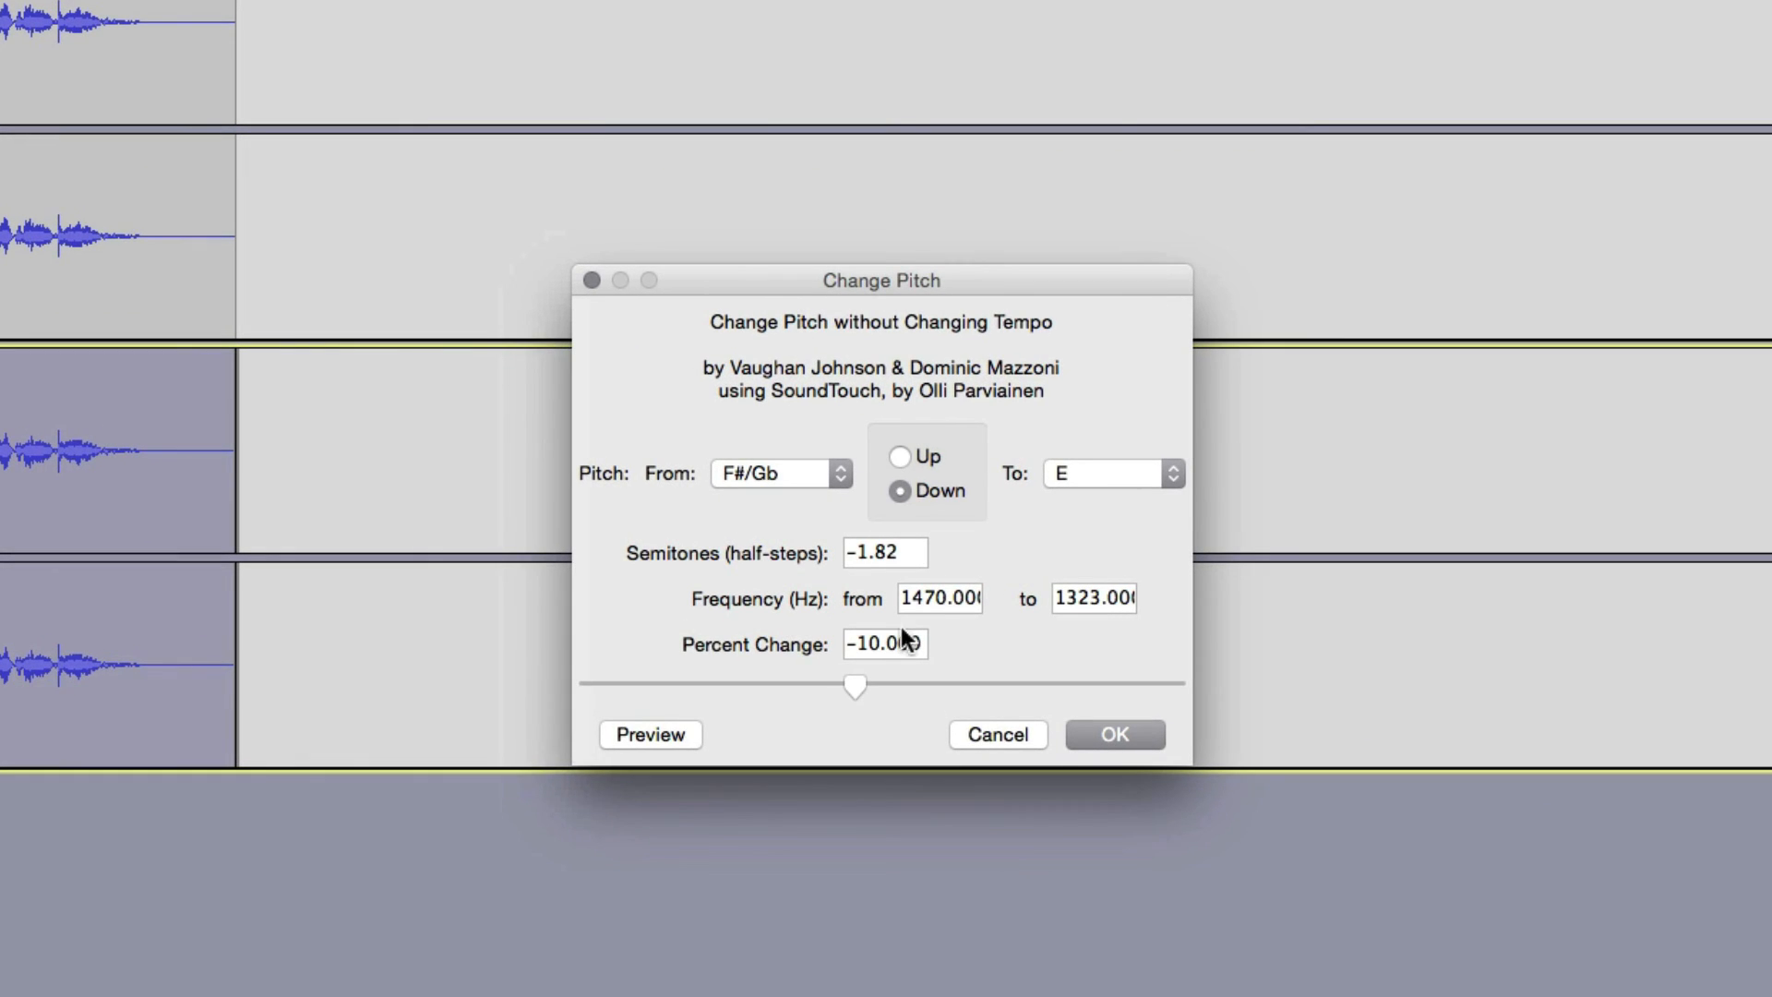
pyautogui.click(1112, 734)
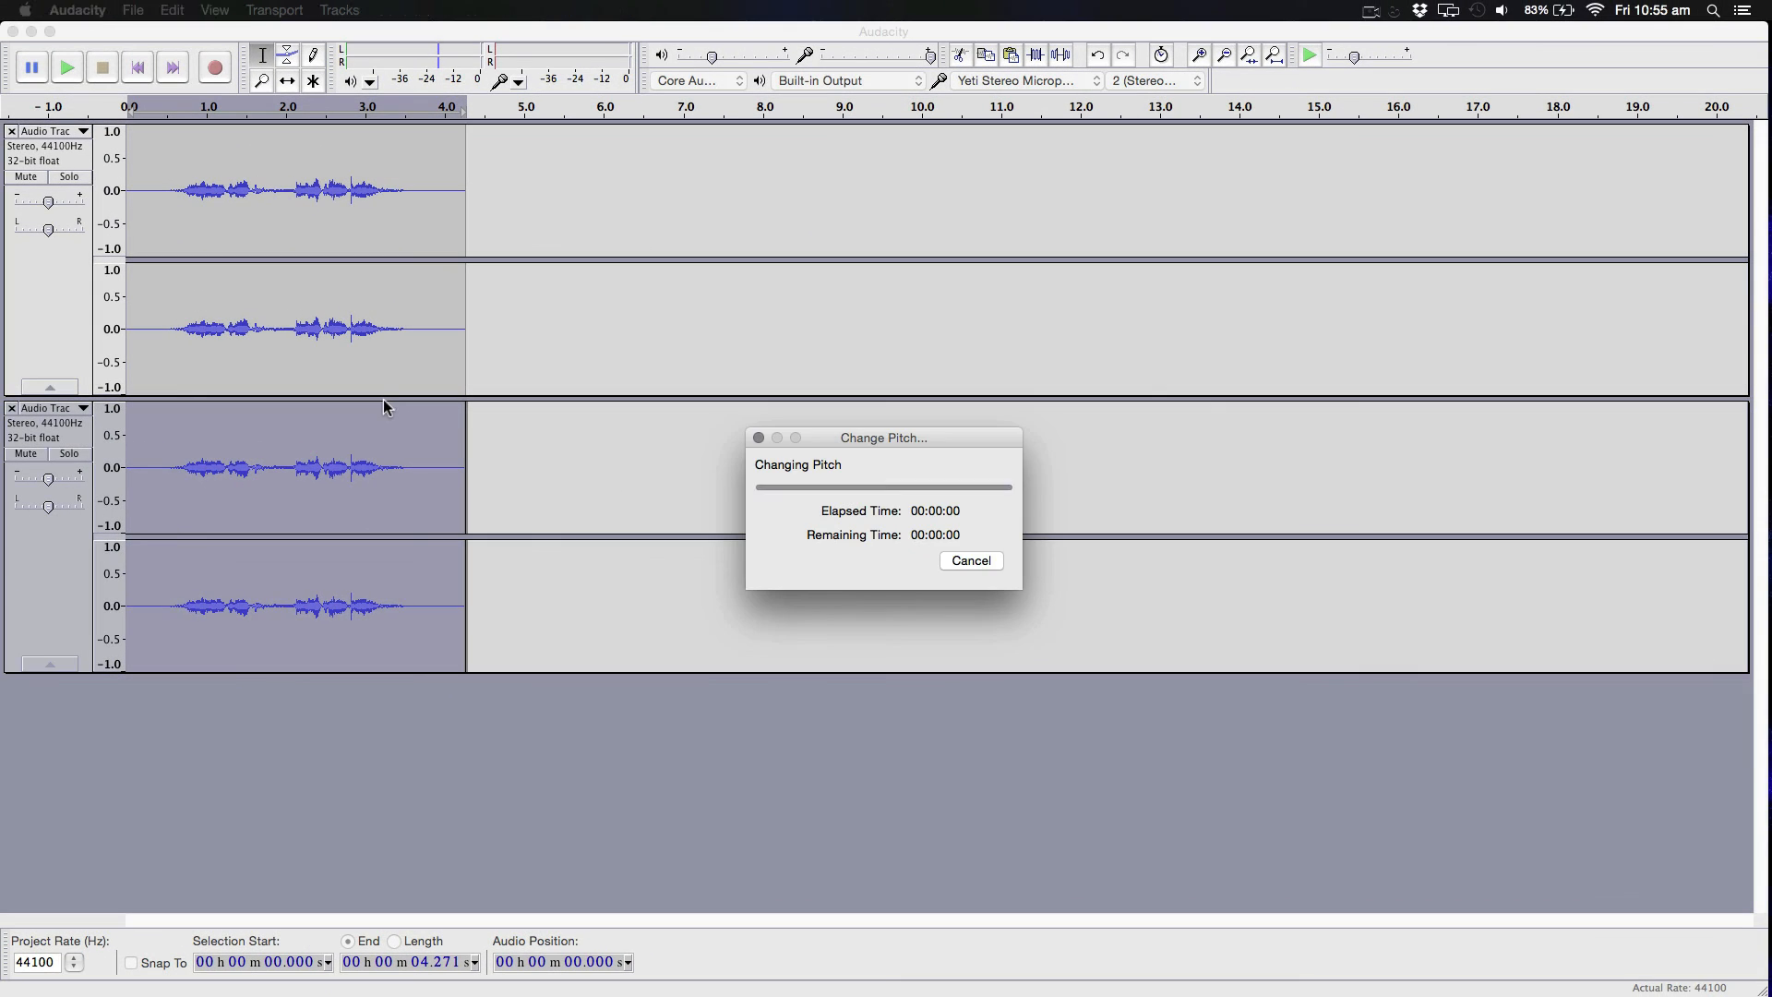